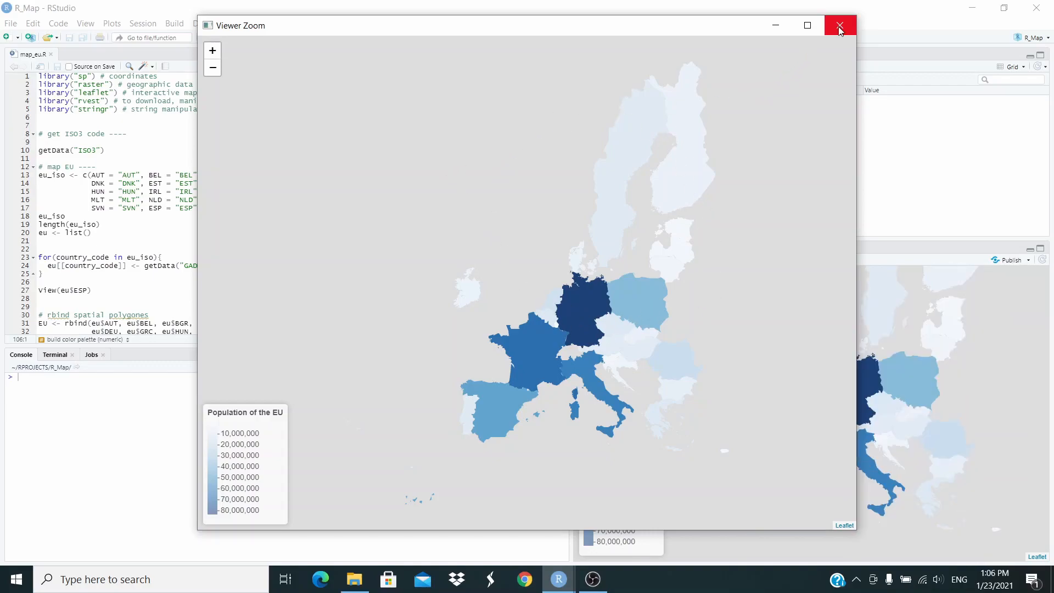
# Close the enlarged map preview and run the five library() lines loading sp, raster, leaflet, rvest and stringr
pyautogui.click(838, 25)
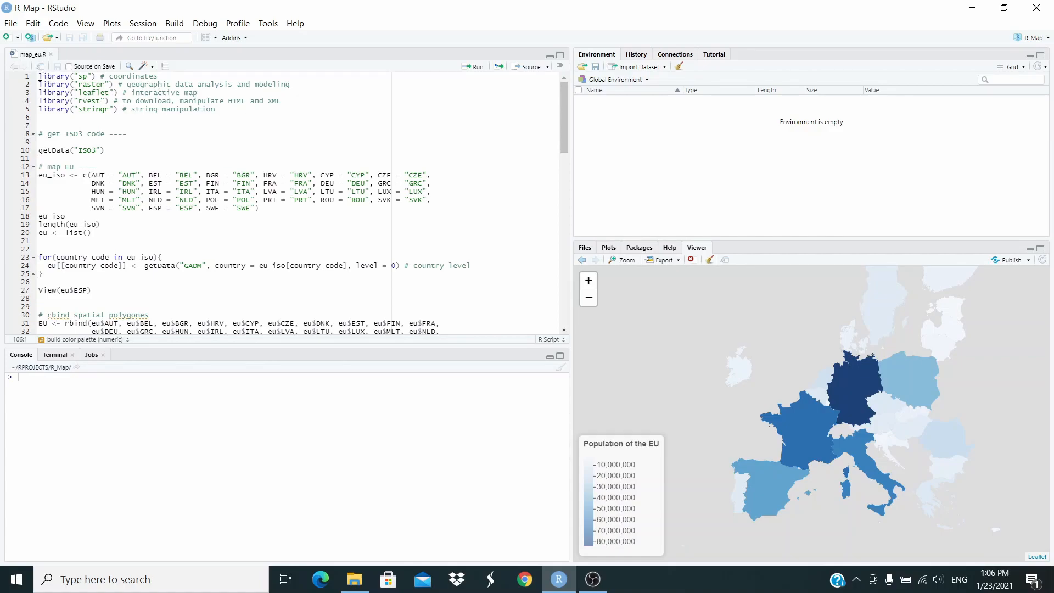
pyautogui.moveTo(37, 75); pyautogui.dragTo(124, 109)
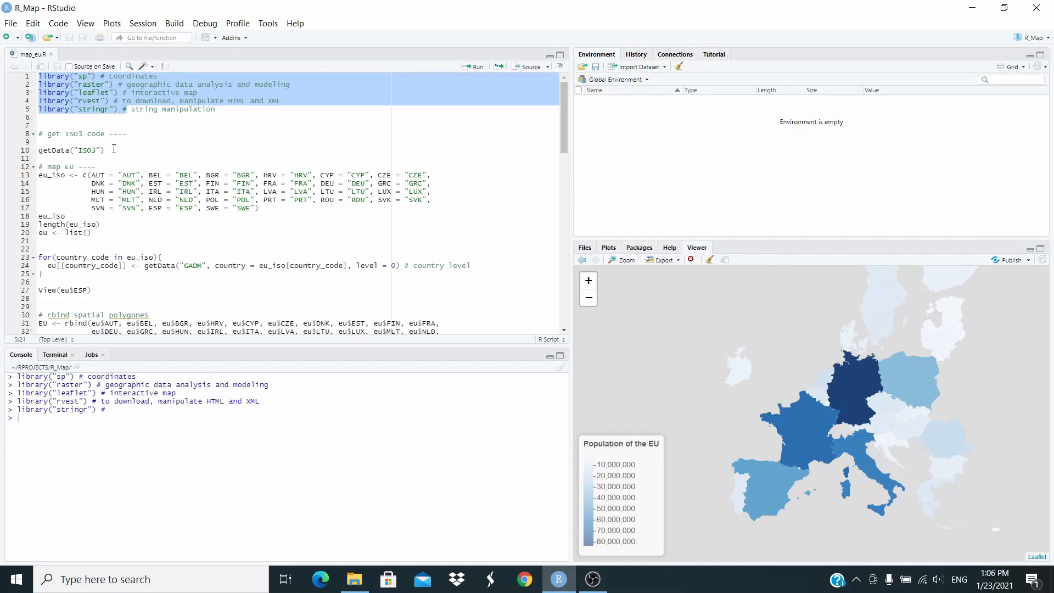
# Run getData("ISO3") to list all codes, restore the editor, then create and print the 27-code eu_iso vector
pyautogui.click(113, 151)
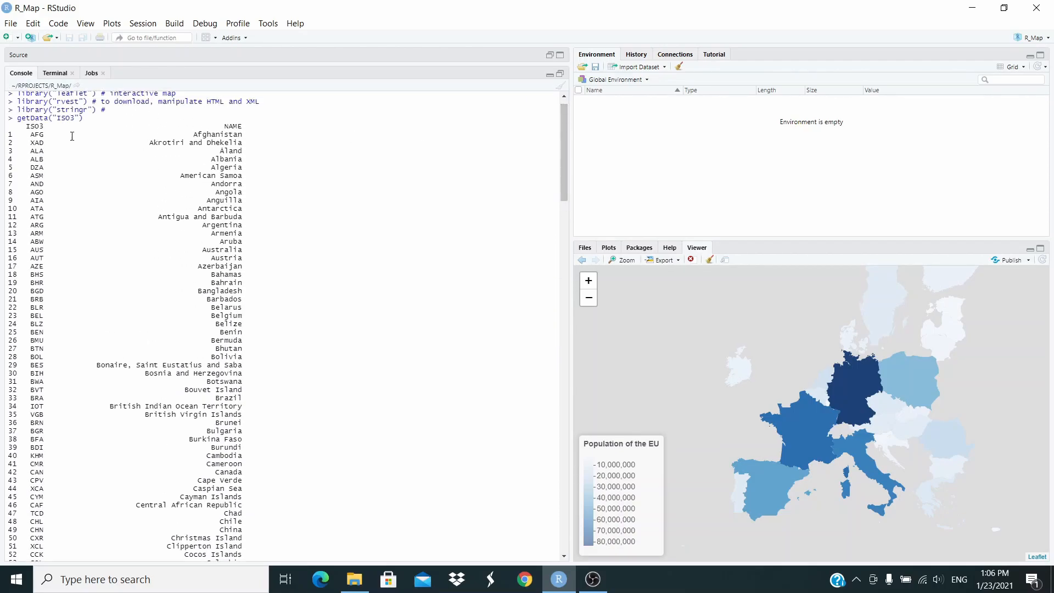
pyautogui.moveTo(29, 184)
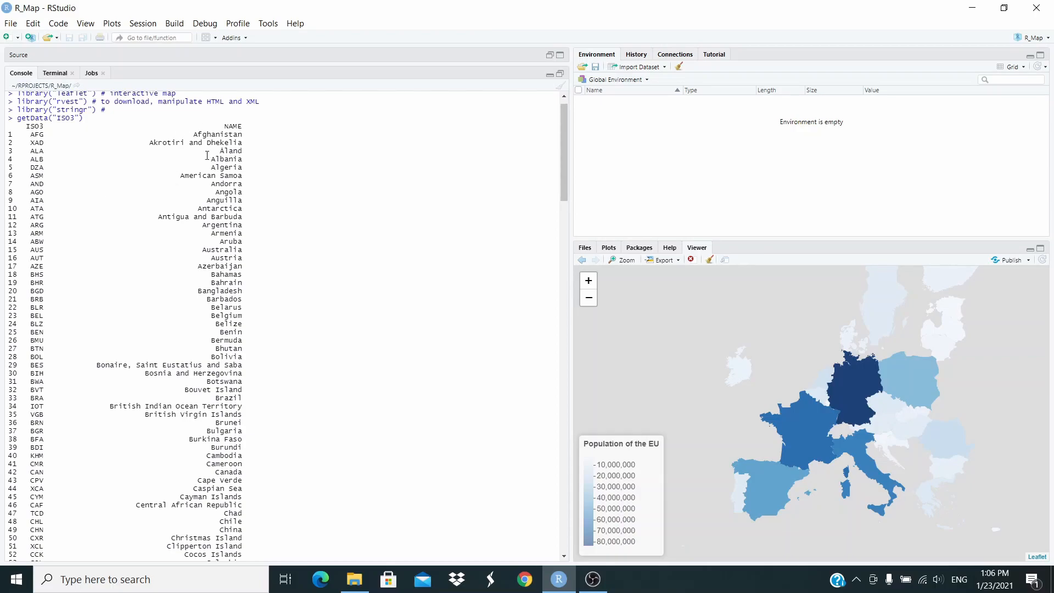
pyautogui.moveTo(238, 313)
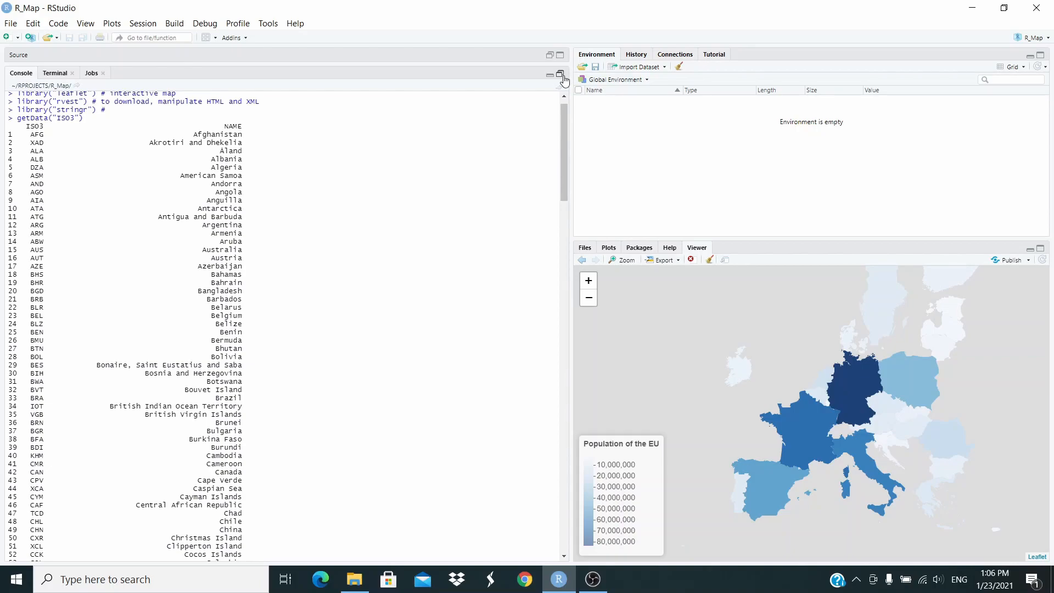
pyautogui.click(559, 74)
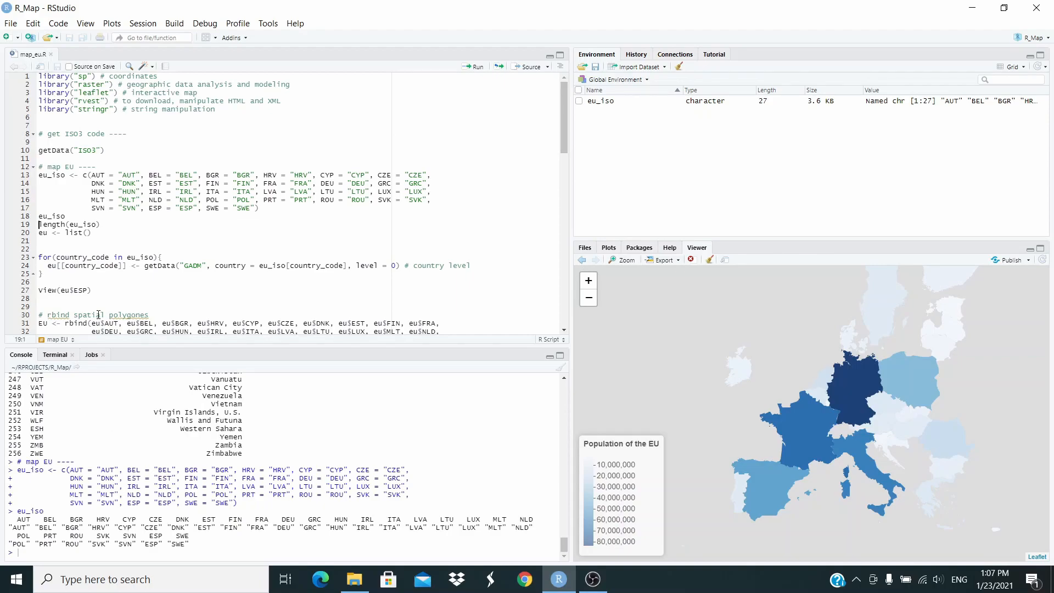
# Run length(eu_iso) returning 27, then create the empty list eu <- list()
pyautogui.click(102, 224)
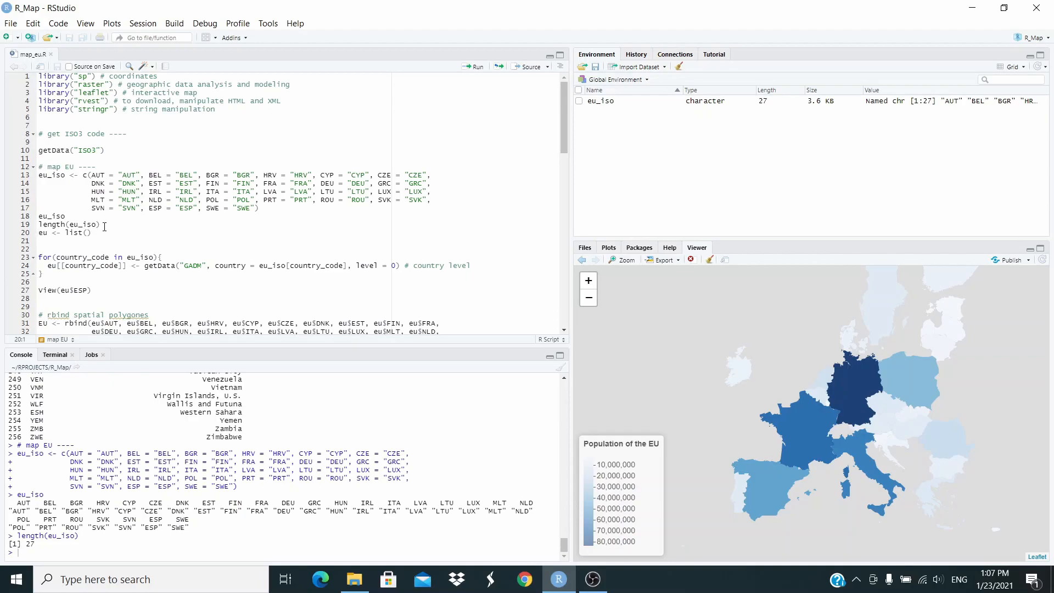
pyautogui.click(86, 233)
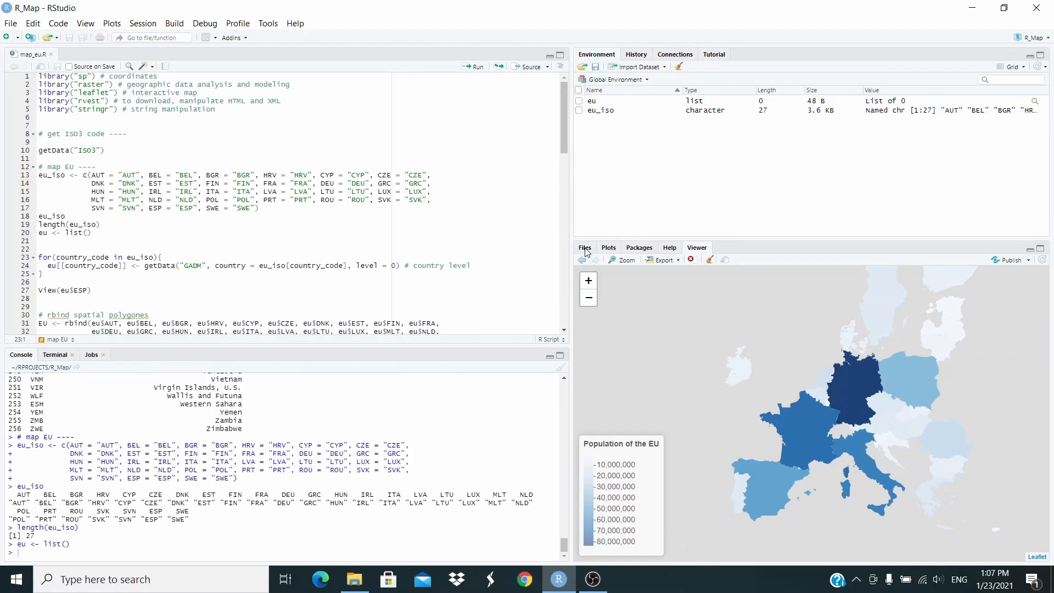
# Switch the lower-right pane to the R_Map project folder listing with its gadm36 files
pyautogui.click(583, 247)
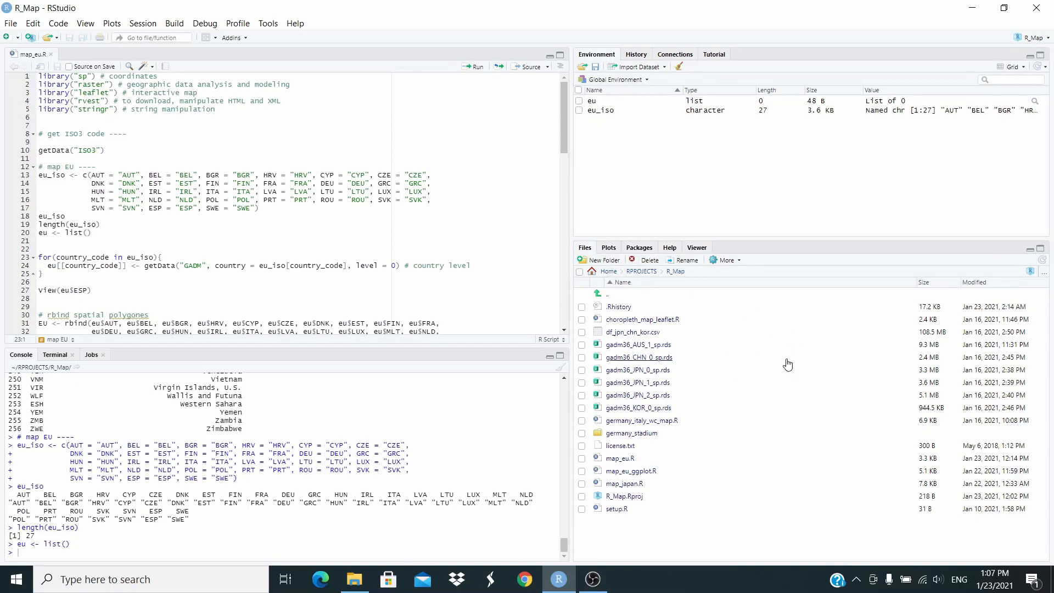
pyautogui.moveTo(788, 363)
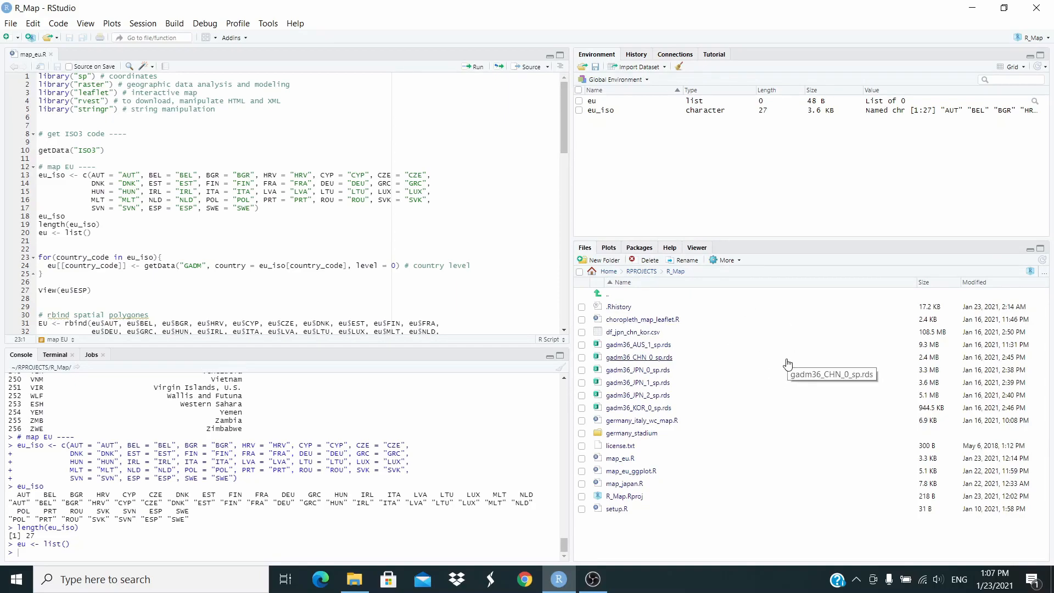
pyautogui.moveTo(383, 236)
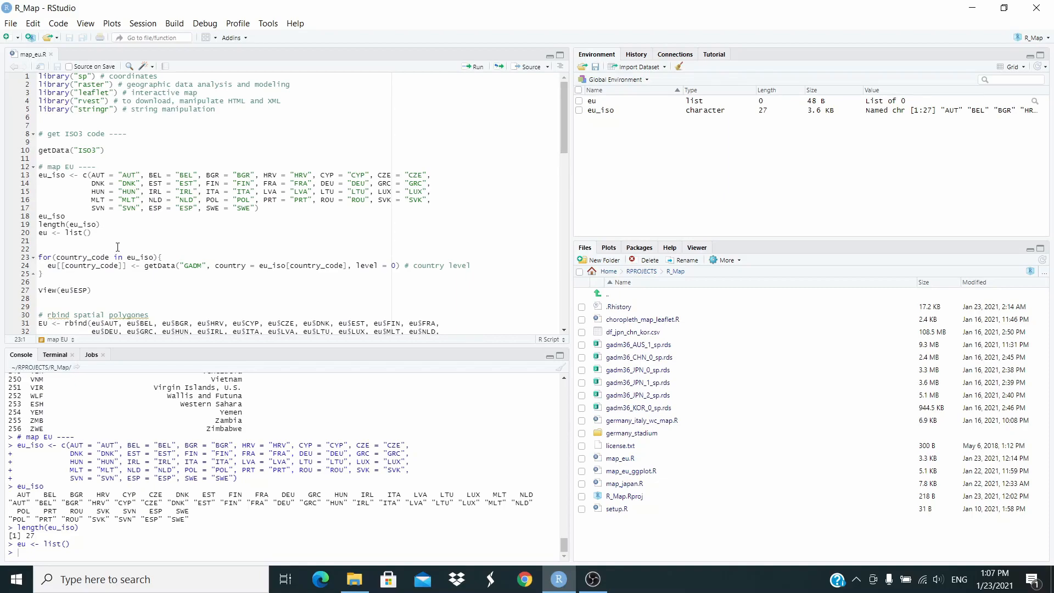
pyautogui.moveTo(146, 256)
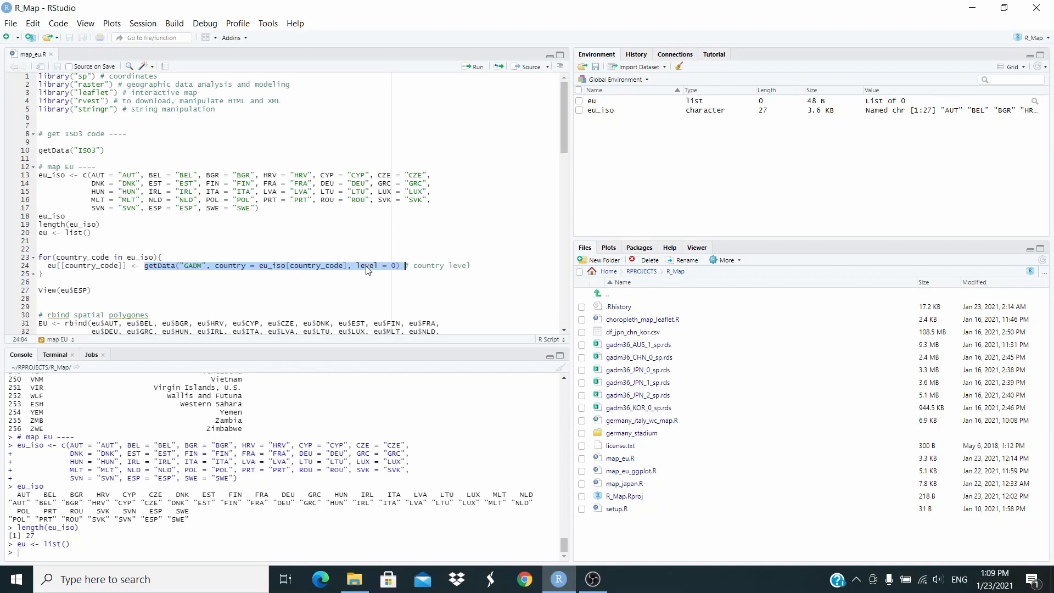
pyautogui.moveTo(369, 271)
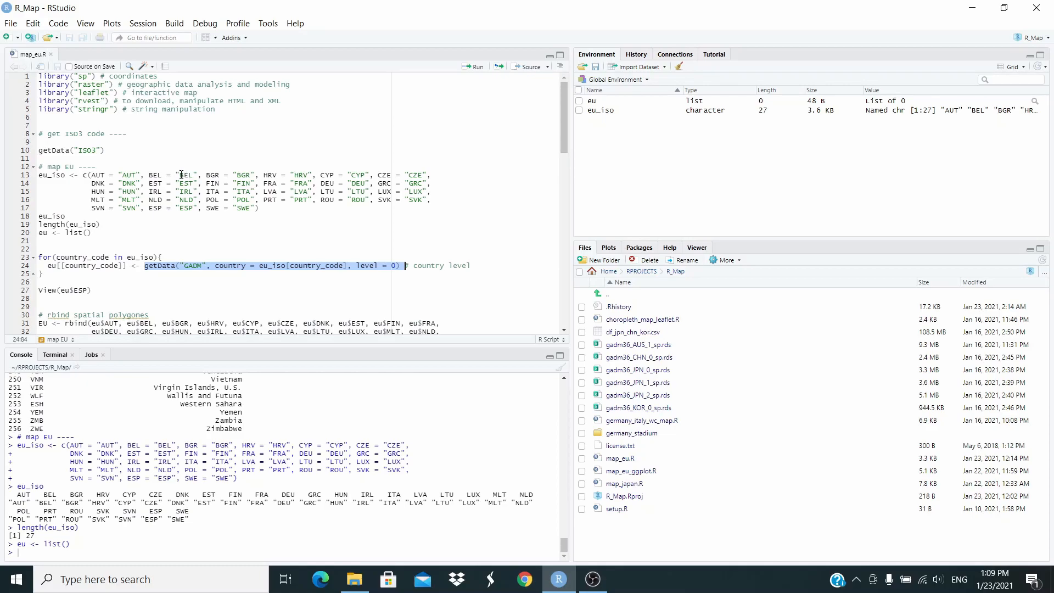
pyautogui.moveTo(88, 266)
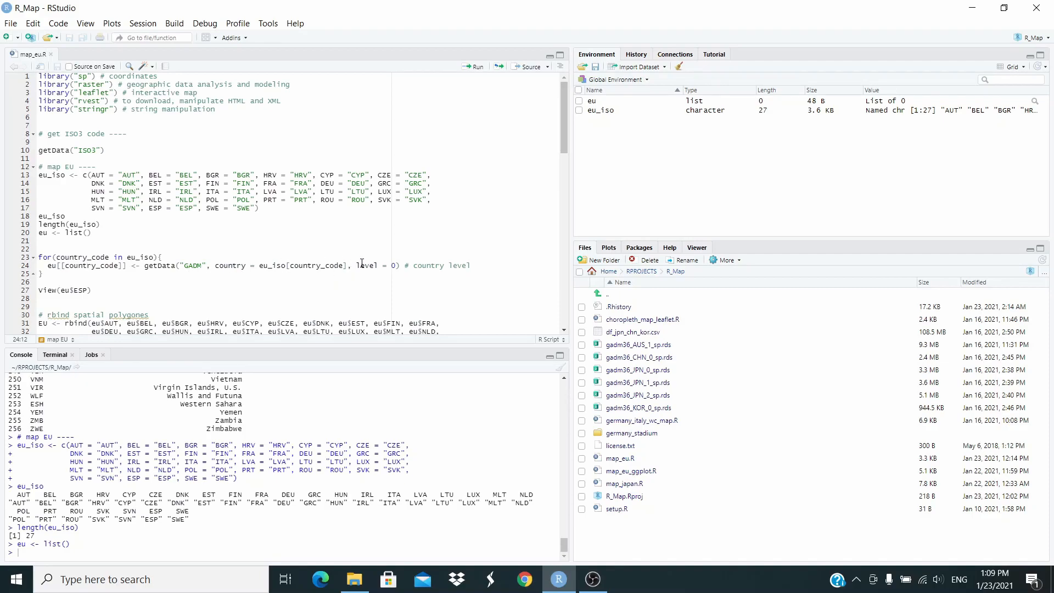
pyautogui.moveTo(115, 261)
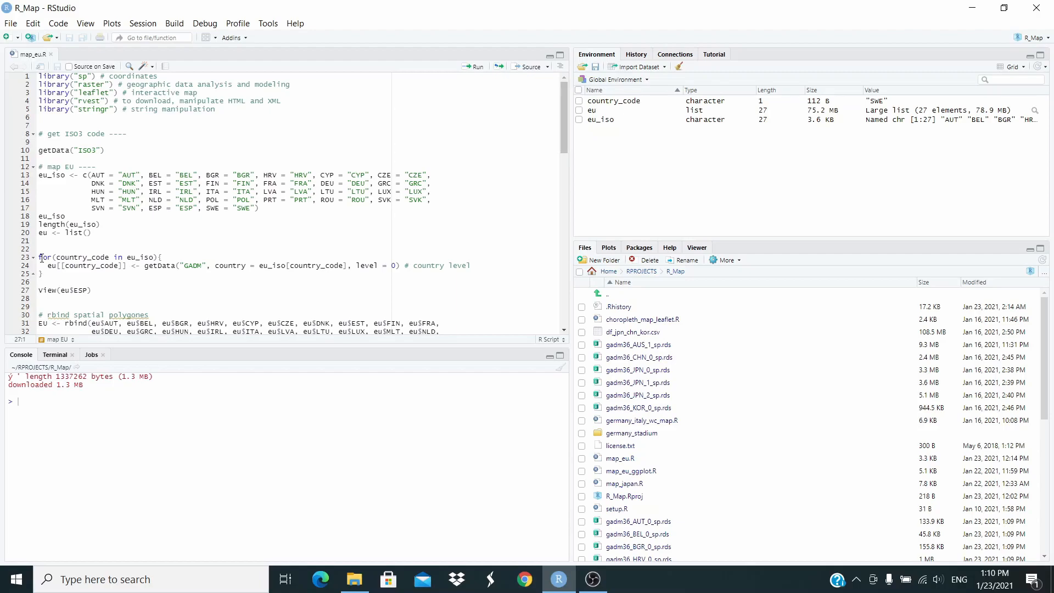
pyautogui.moveTo(993, 307)
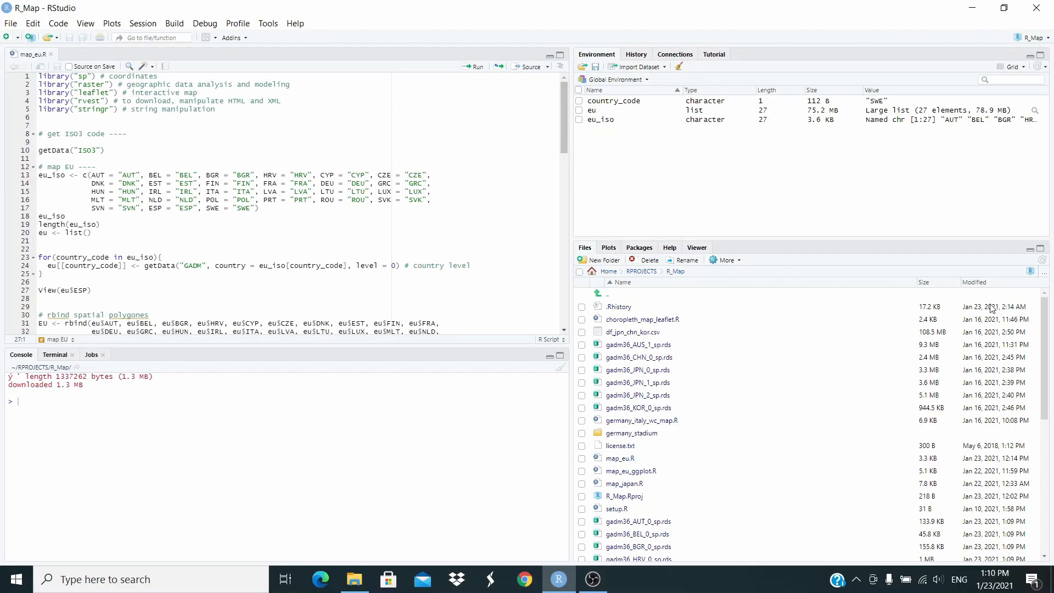
# Scroll the Files pane to reveal the 27 downloaded gadm36 level-0 .rds boundary files
pyautogui.scroll(-3)
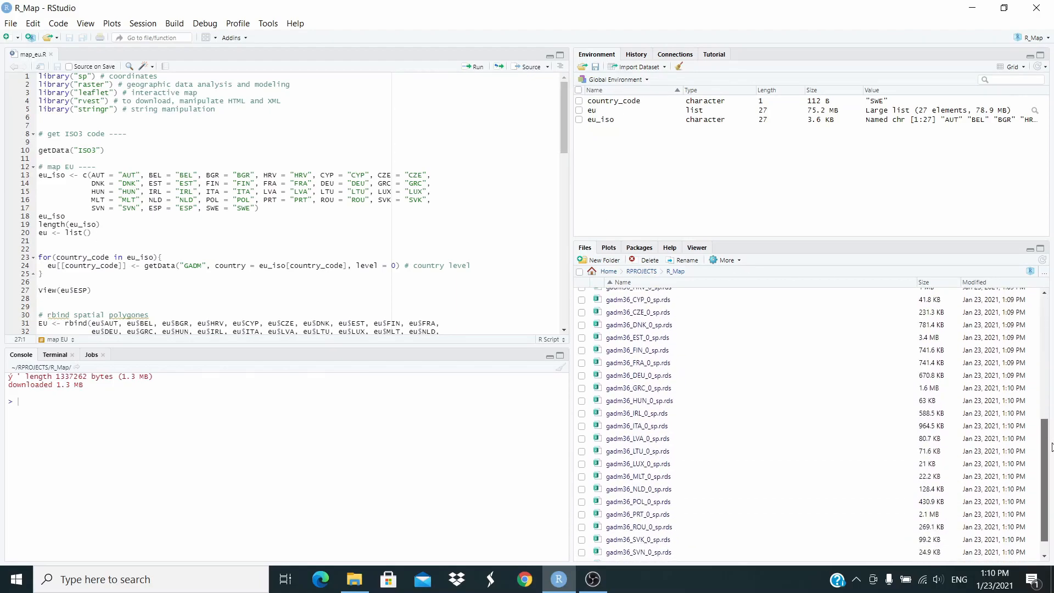
pyautogui.scroll(-3)
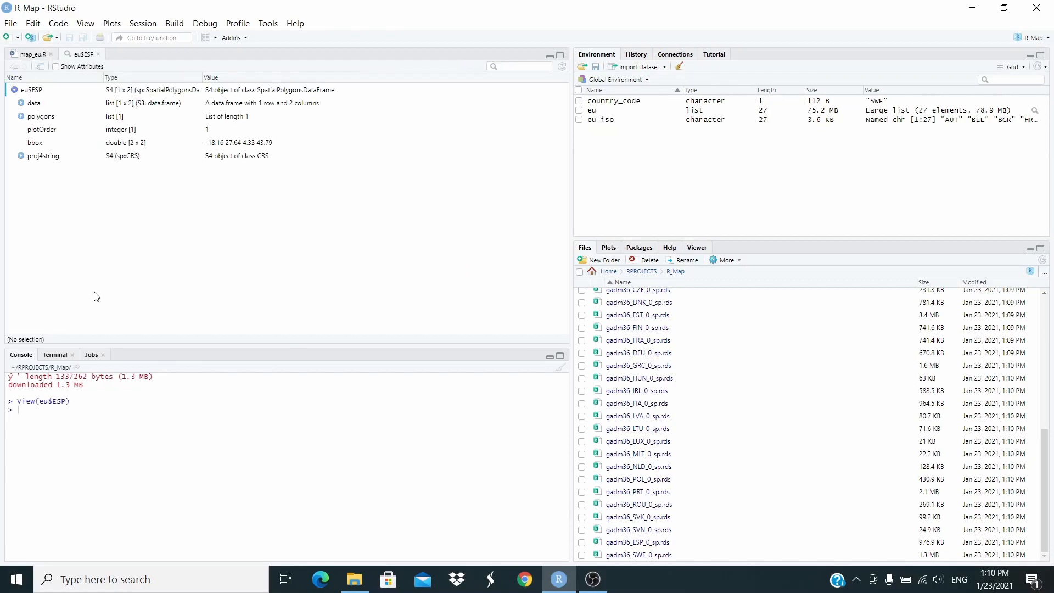
pyautogui.moveTo(217, 126)
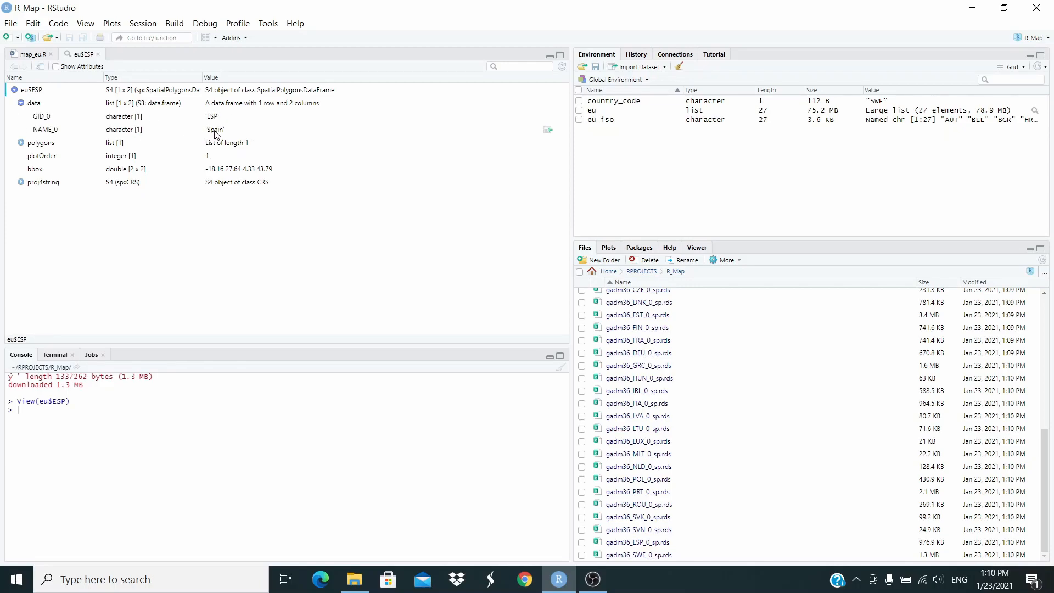
pyautogui.moveTo(29, 54)
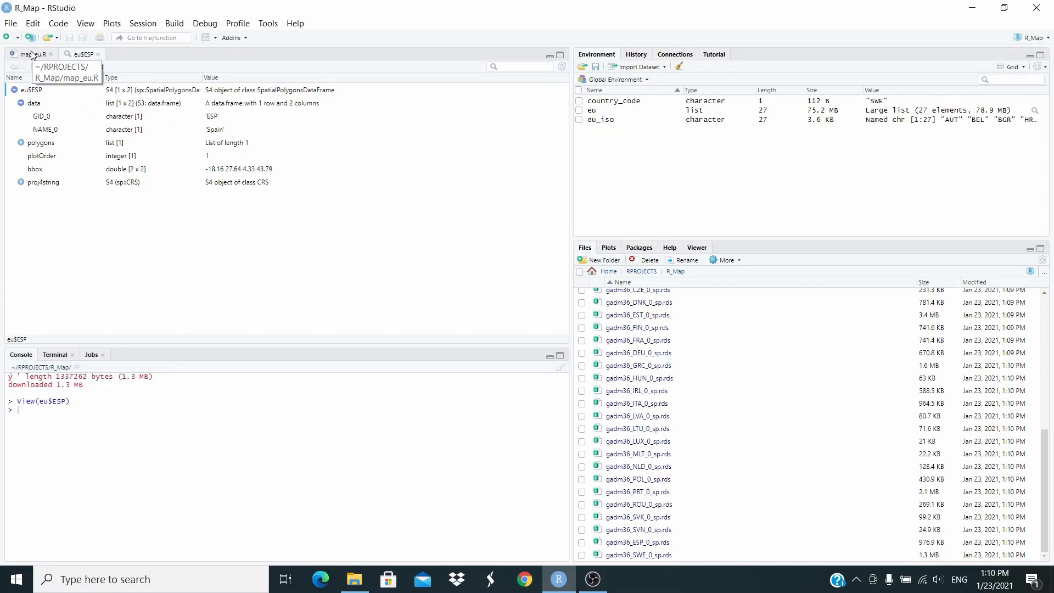
# Return from Spain's boundary object viewer (GID_0 ESP, NAME_0 Spain) to the map_eu.R script
pyautogui.click(26, 54)
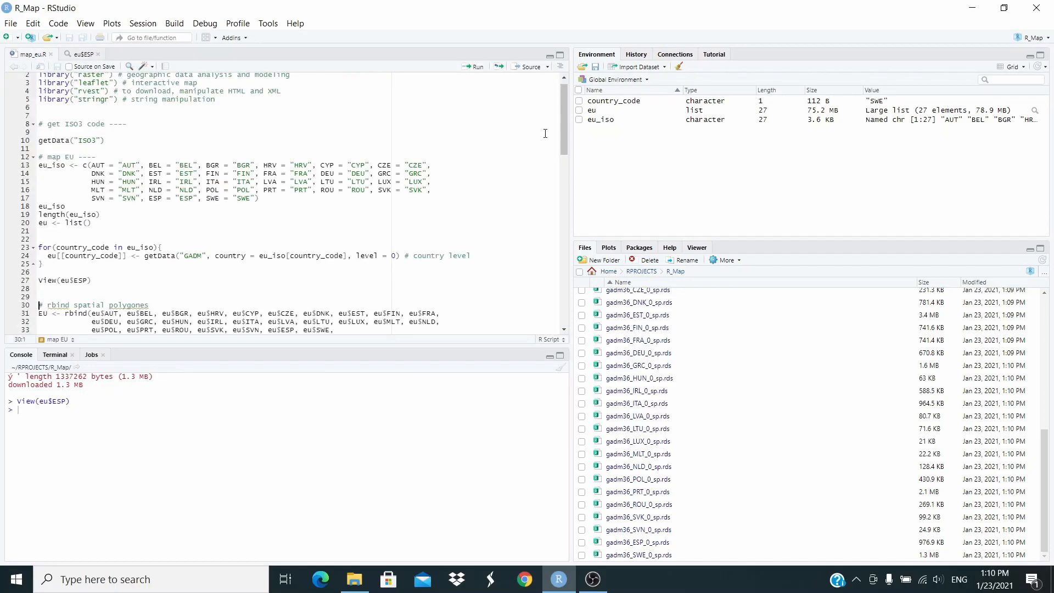
# Merge the 27 boundaries into EU with rbind, check its class, and list EU$data[["NAME_0"]]
pyautogui.scroll(-3)
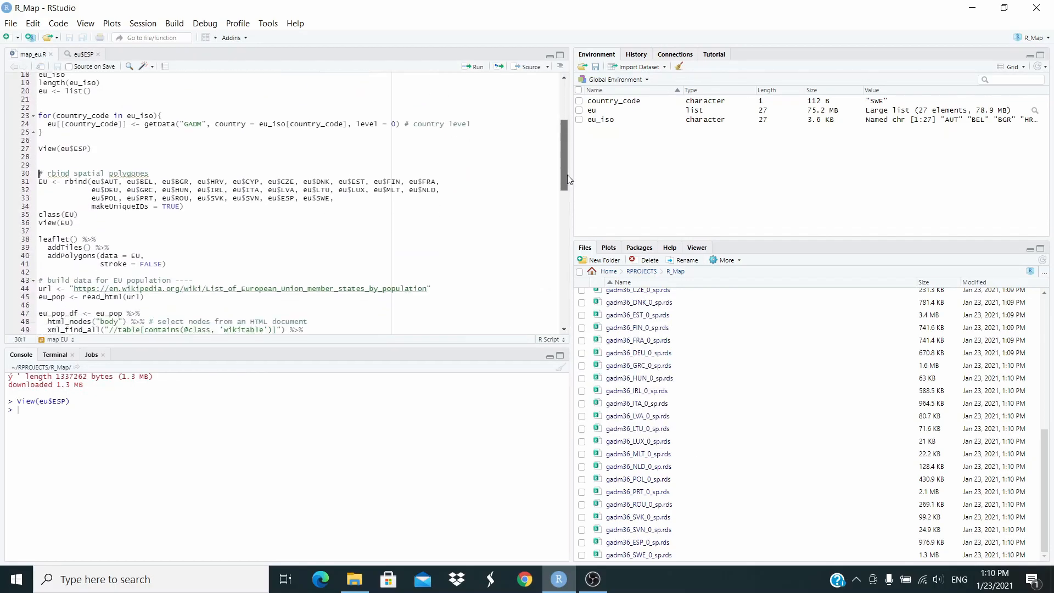
pyautogui.scroll(-3)
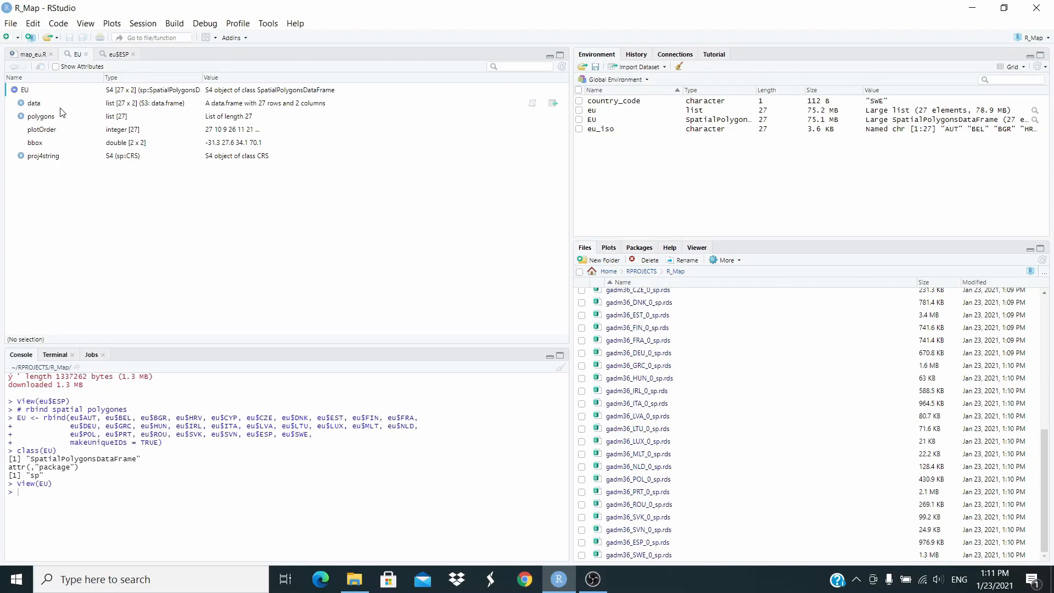
pyautogui.click(20, 103)
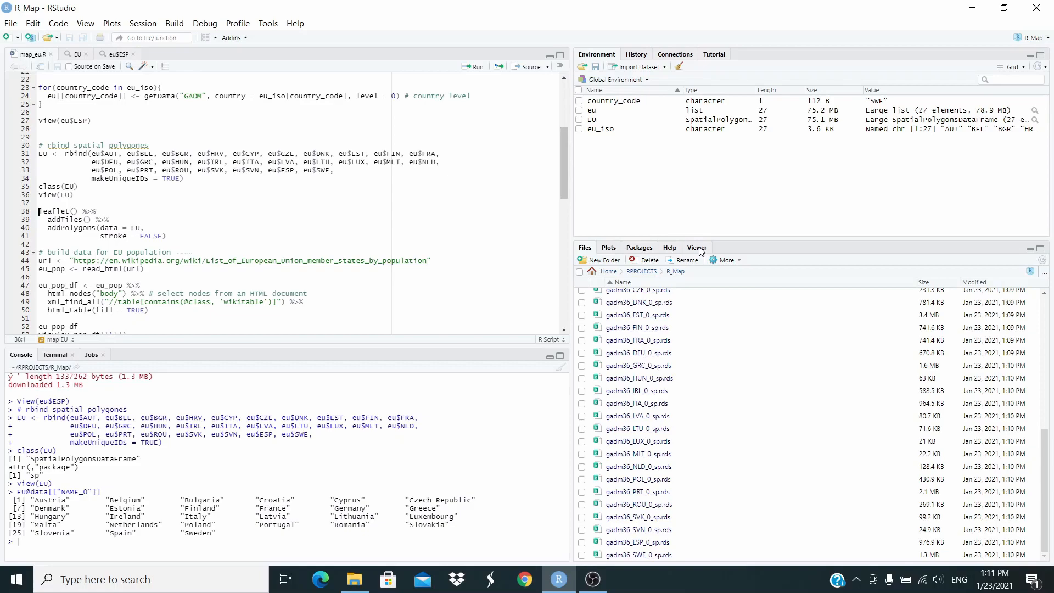
# Show the Viewer and render the leaflet map of the 27 EU polygons over OpenStreetMap tiles
pyautogui.click(696, 247)
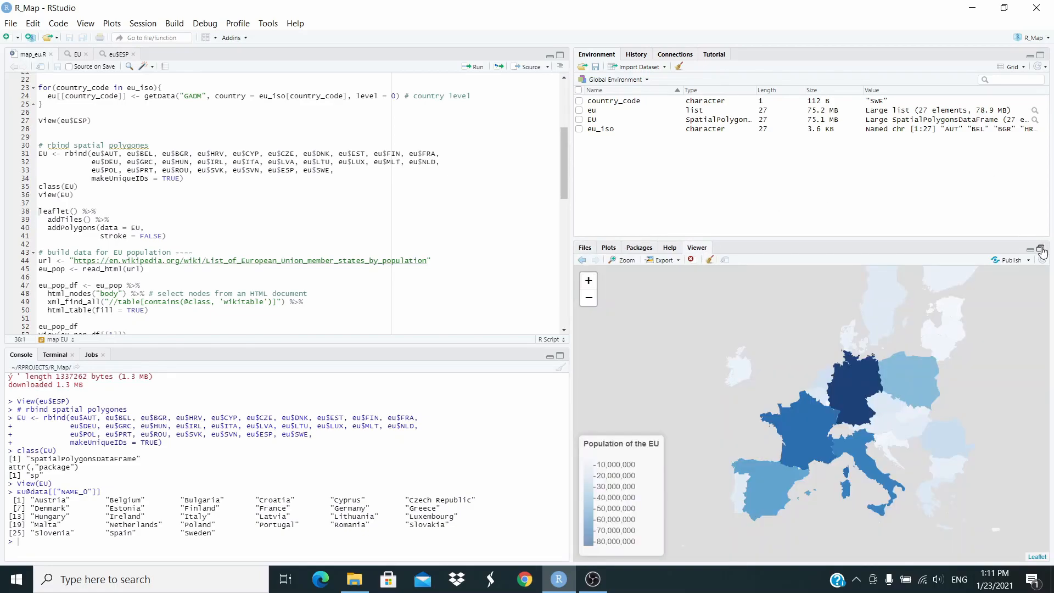
pyautogui.moveTo(661, 218)
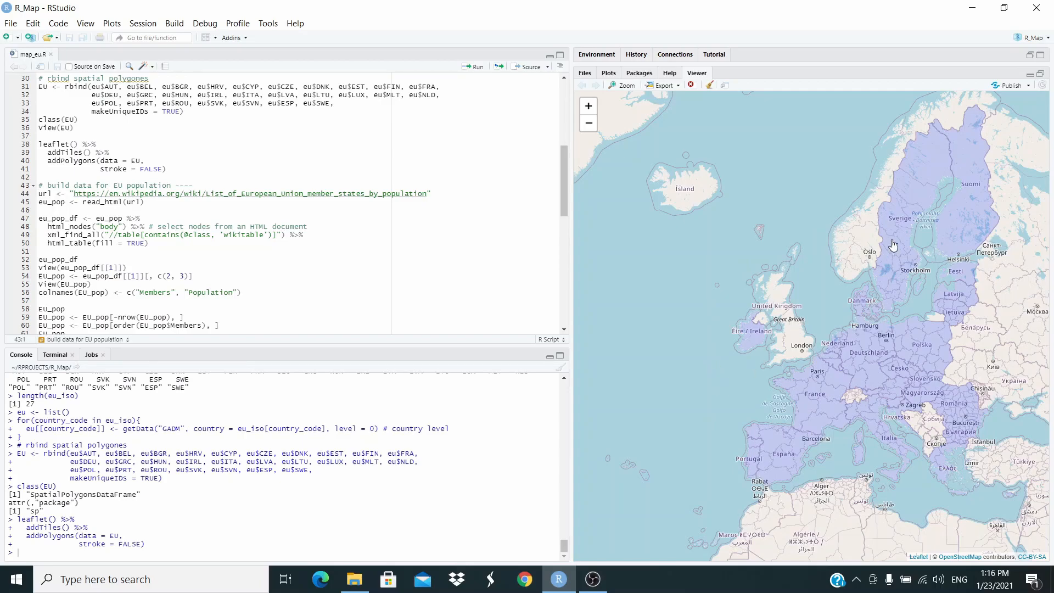
pyautogui.moveTo(803, 403)
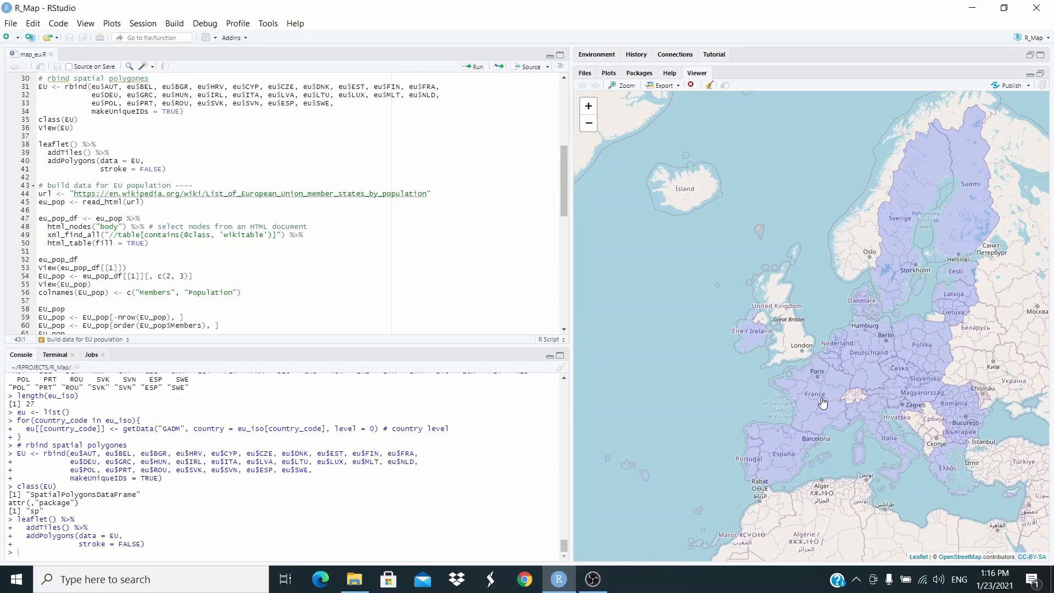
pyautogui.moveTo(864, 356)
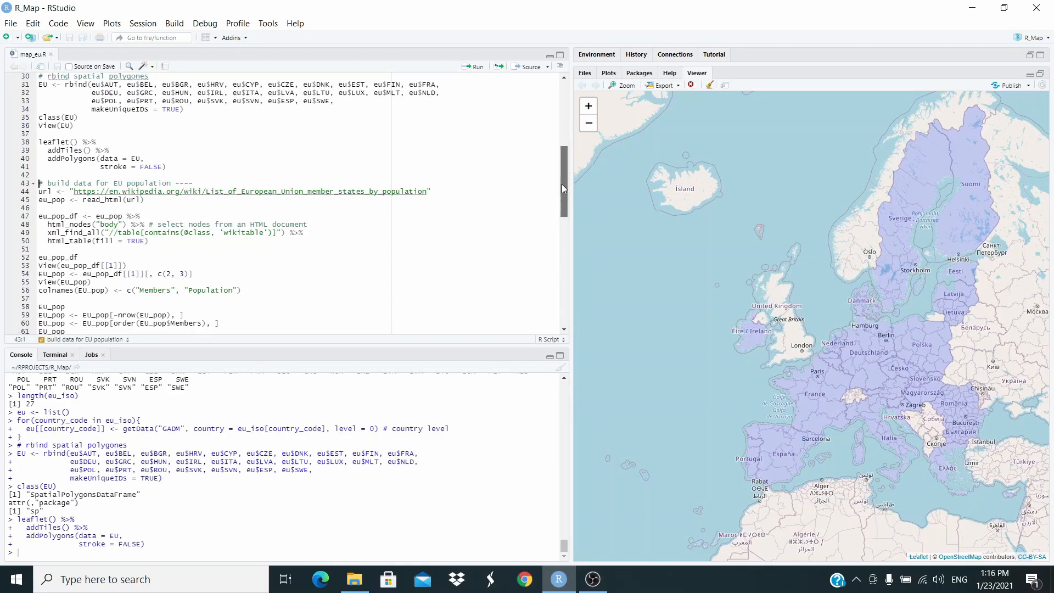
pyautogui.scroll(-3)
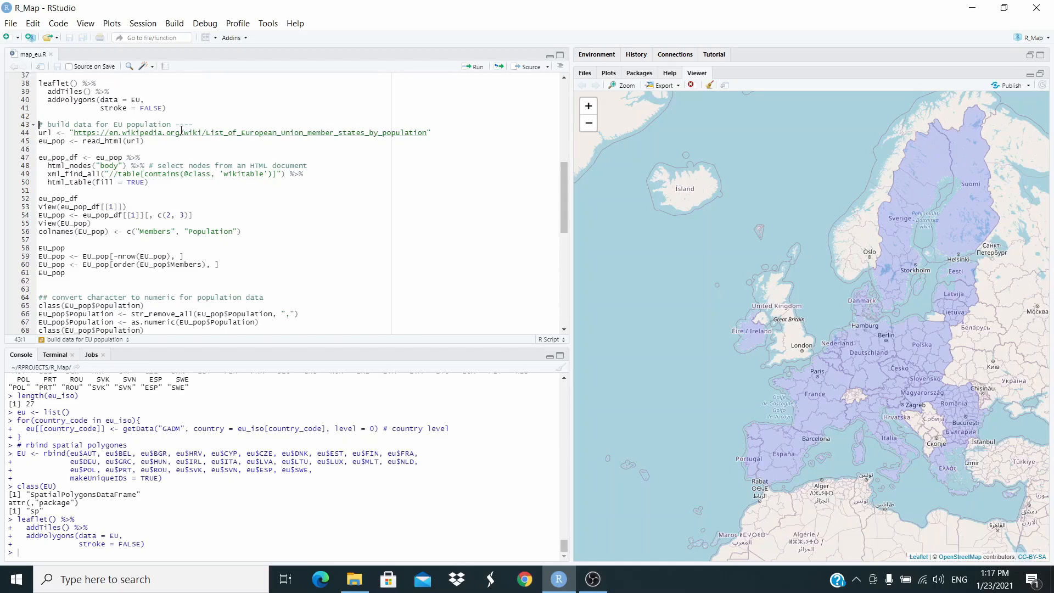
pyautogui.moveTo(339, 132)
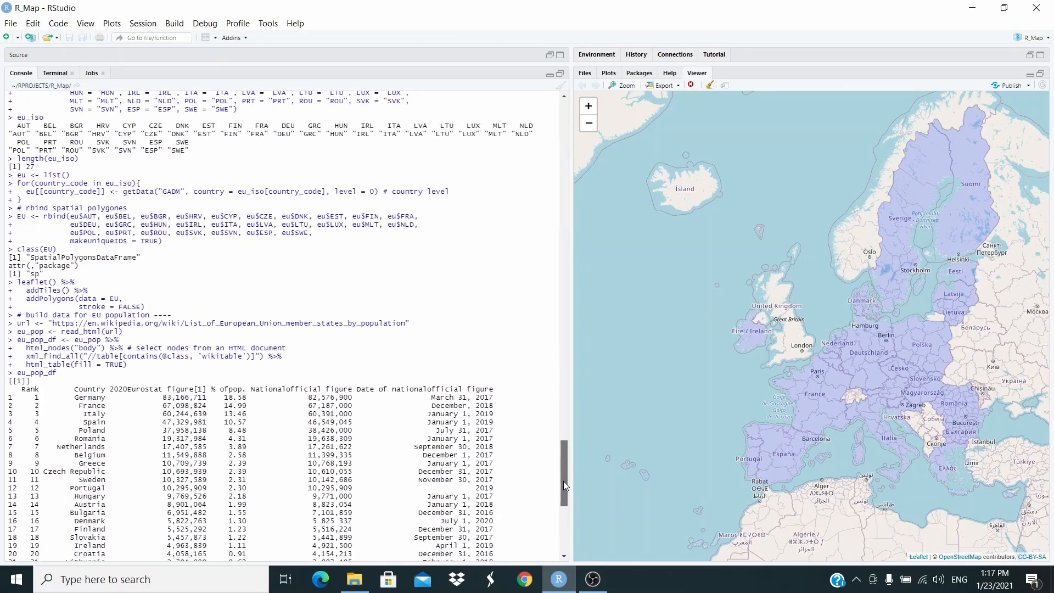
# Scrape the Wikipedia EU population table into eu_pop_df with read_html/html_table and print it
pyautogui.scroll(-3)
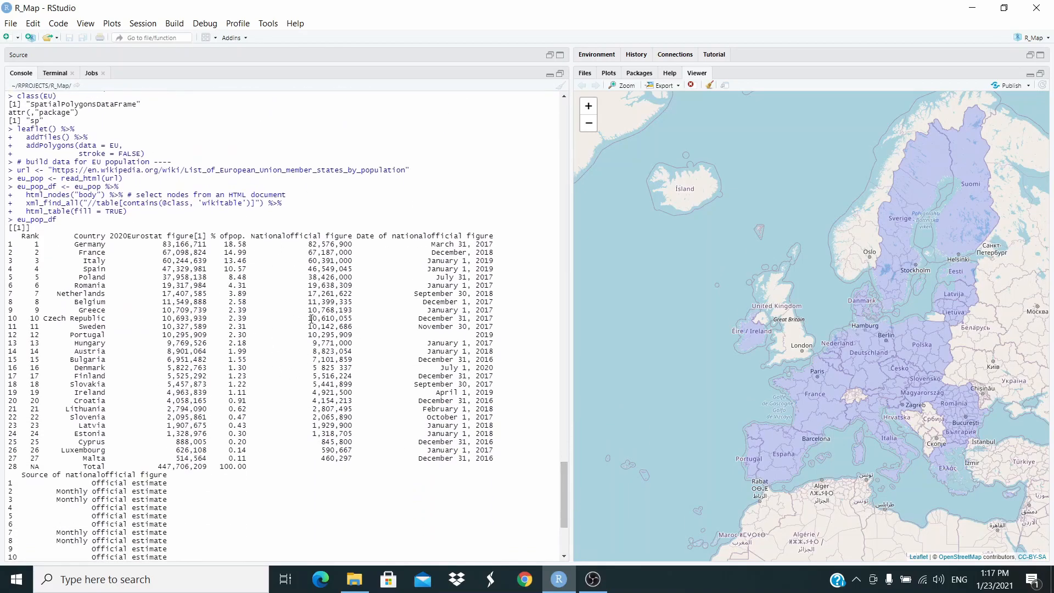
pyautogui.moveTo(561, 85)
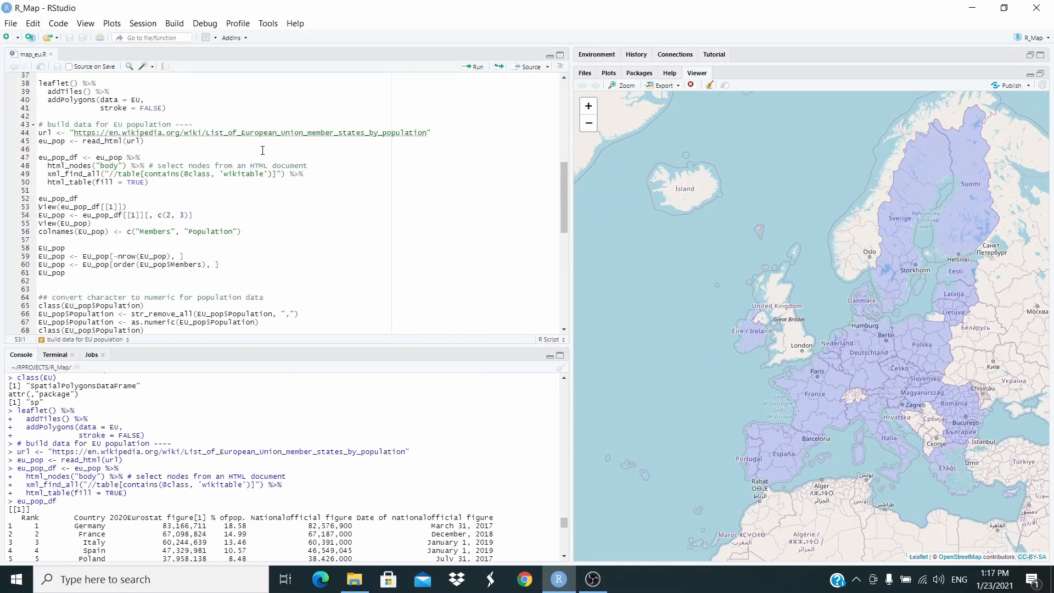
# View the scraped table, subset columns 2–3 into EU_pop and name them Members and Population
pyautogui.click(124, 207)
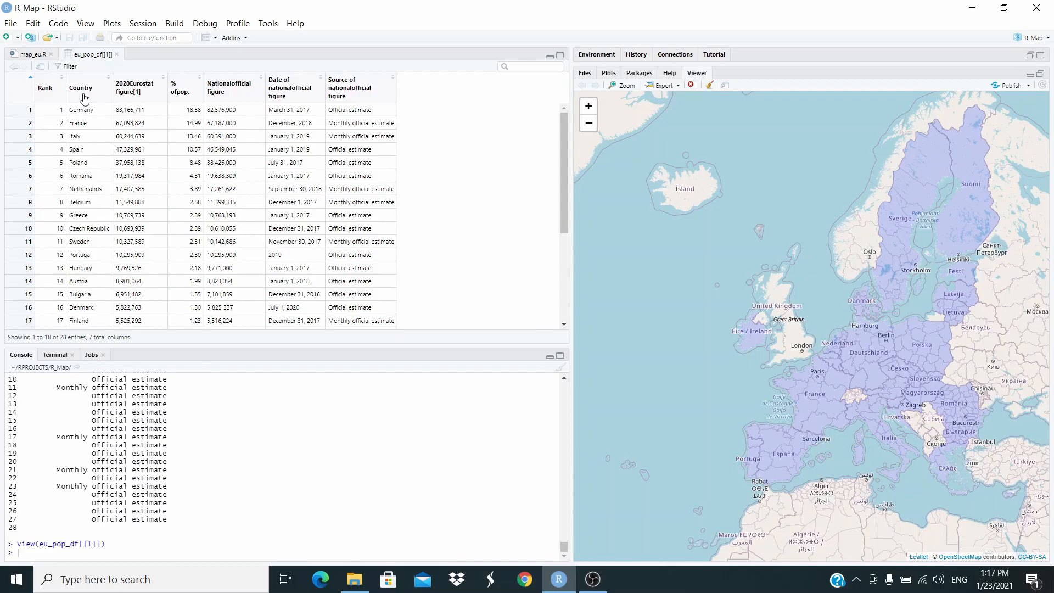
pyautogui.moveTo(134, 88)
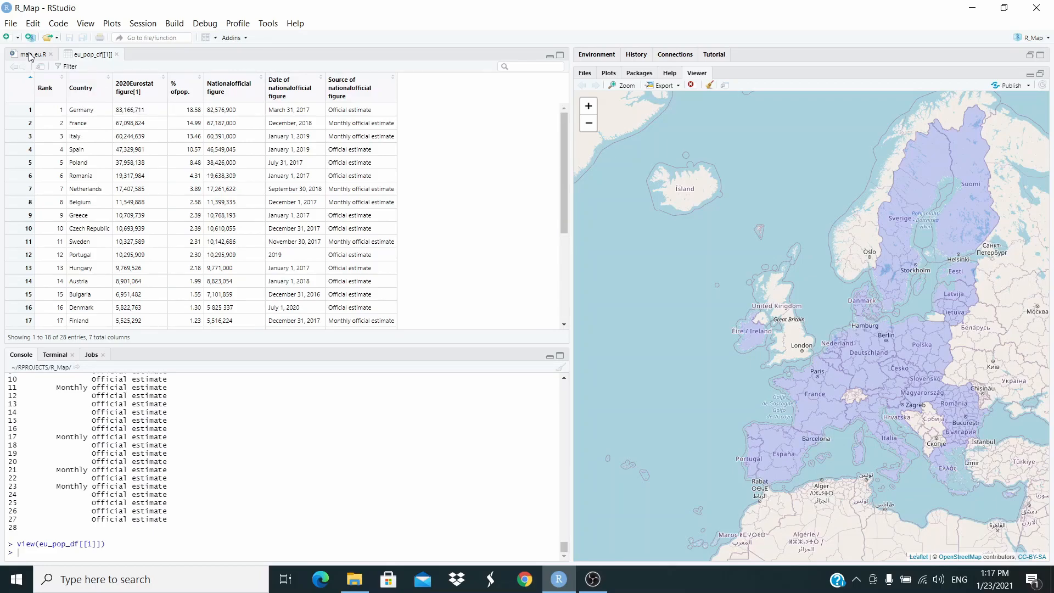
pyautogui.click(29, 54)
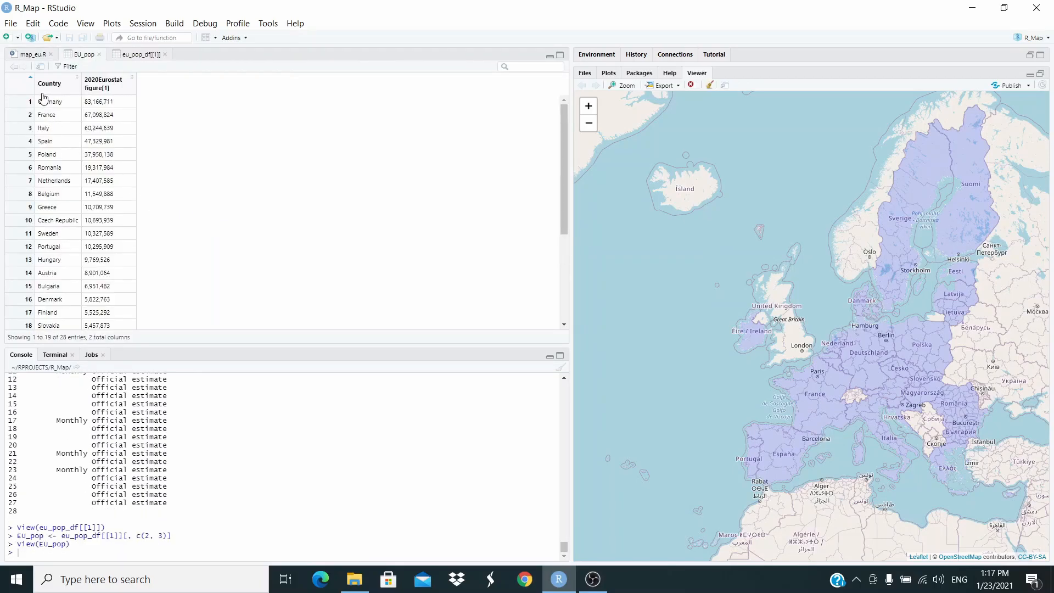
pyautogui.moveTo(63, 80)
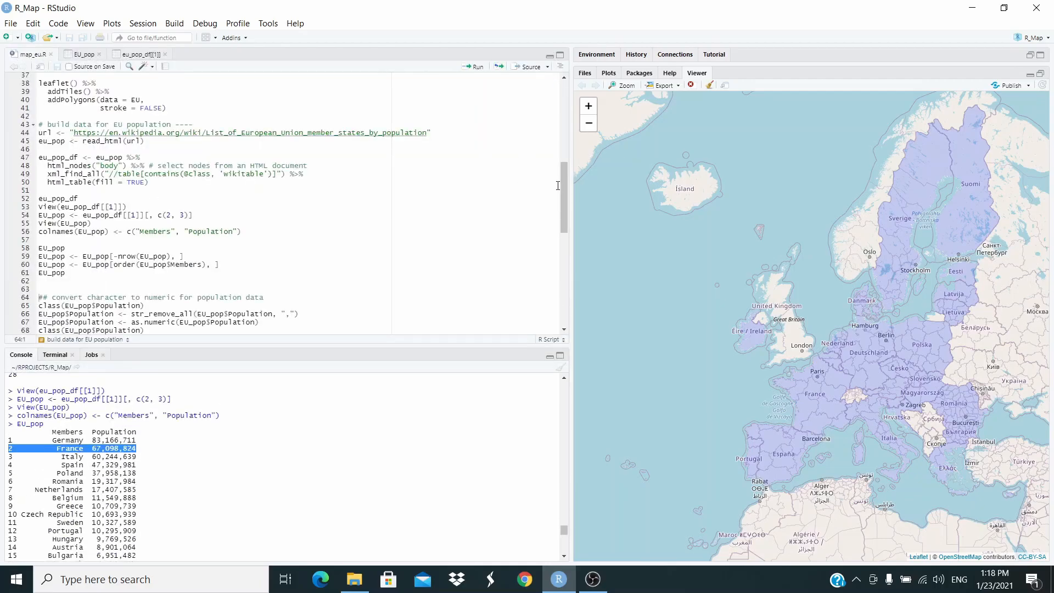
# Run the order() sort and the comma-stripping as.numeric conversion so Population becomes numeric
pyautogui.scroll(-3)
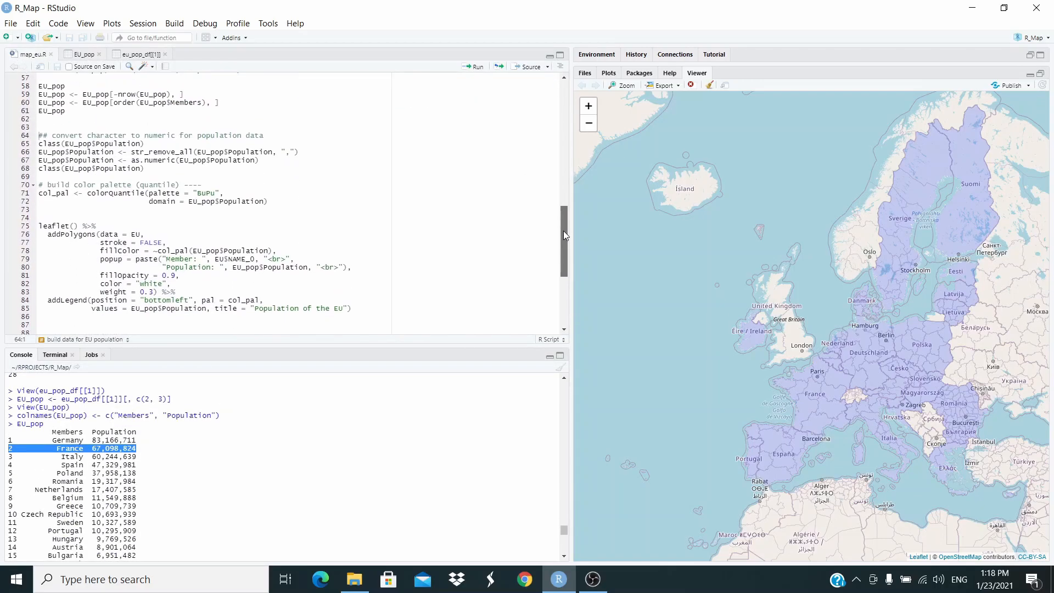
pyautogui.scroll(-3)
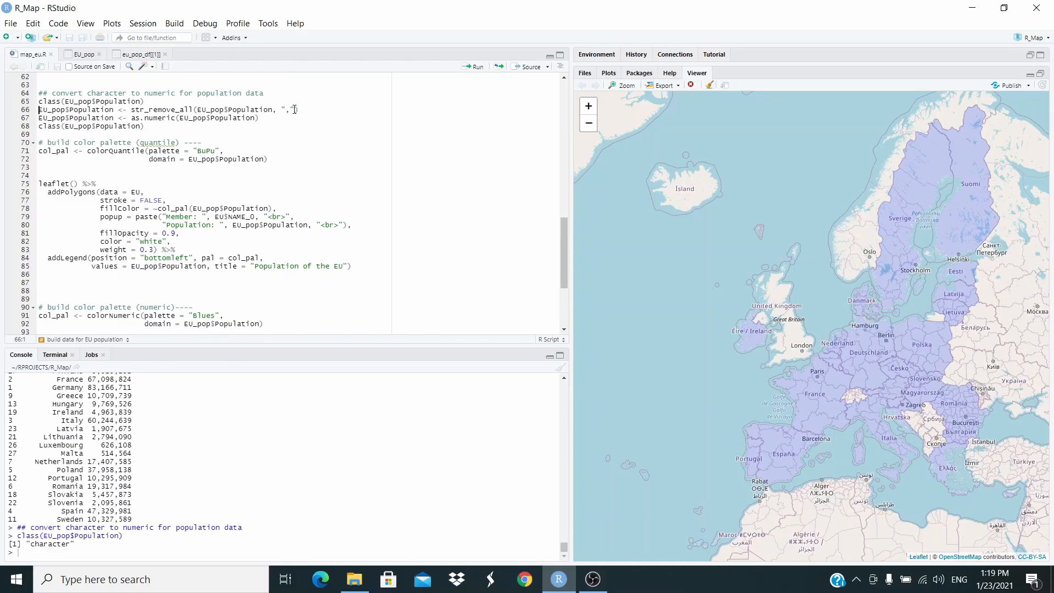
pyautogui.click(295, 109)
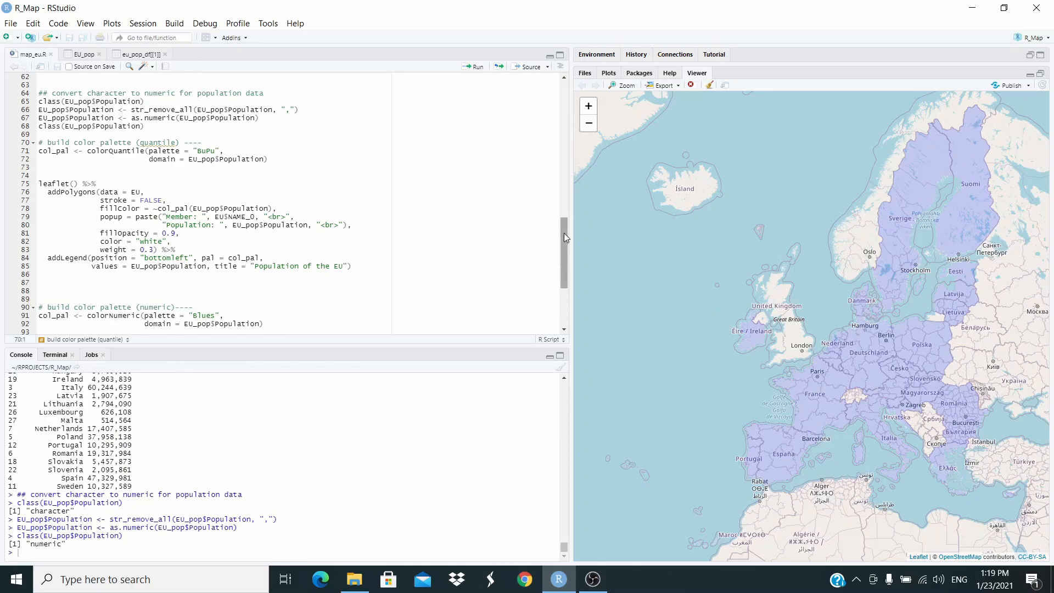
pyautogui.scroll(-3)
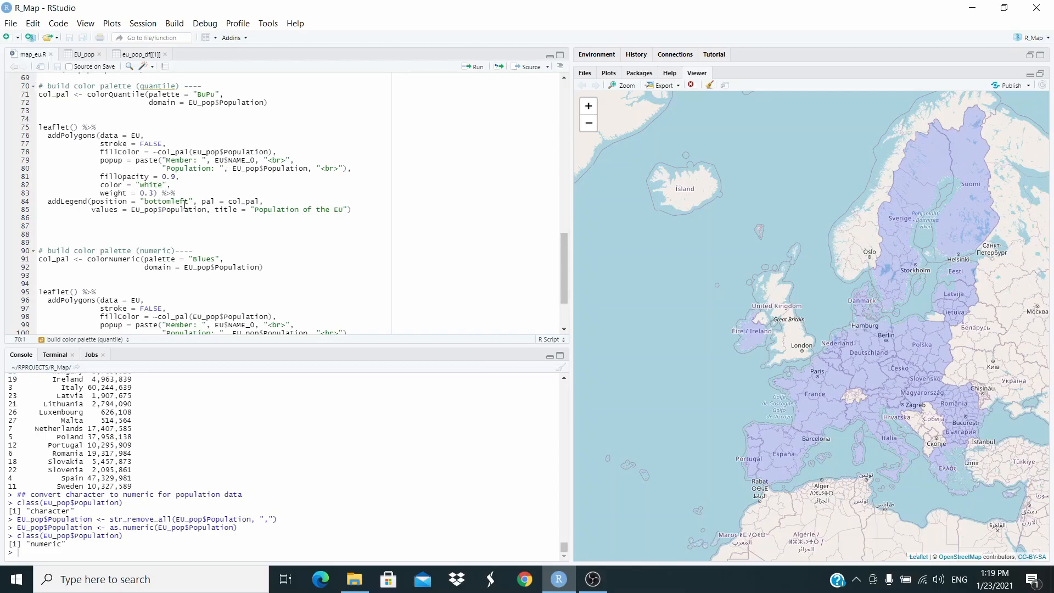
pyautogui.moveTo(161, 190)
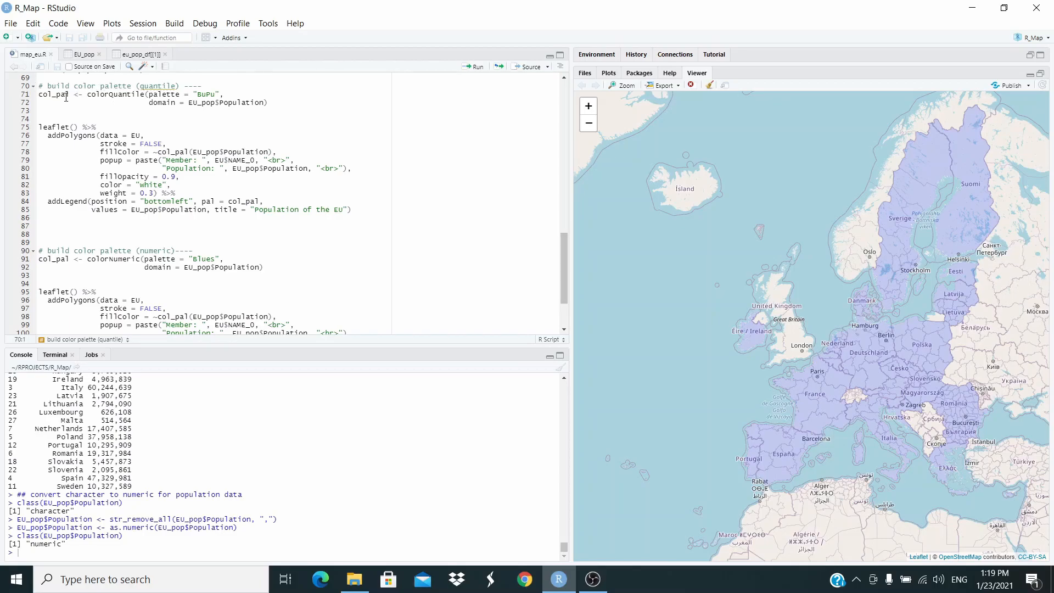
# Run the BuPu colorQuantile palette and leaflet block giving quartile-shaded EU members with popups and legend
pyautogui.click(41, 94)
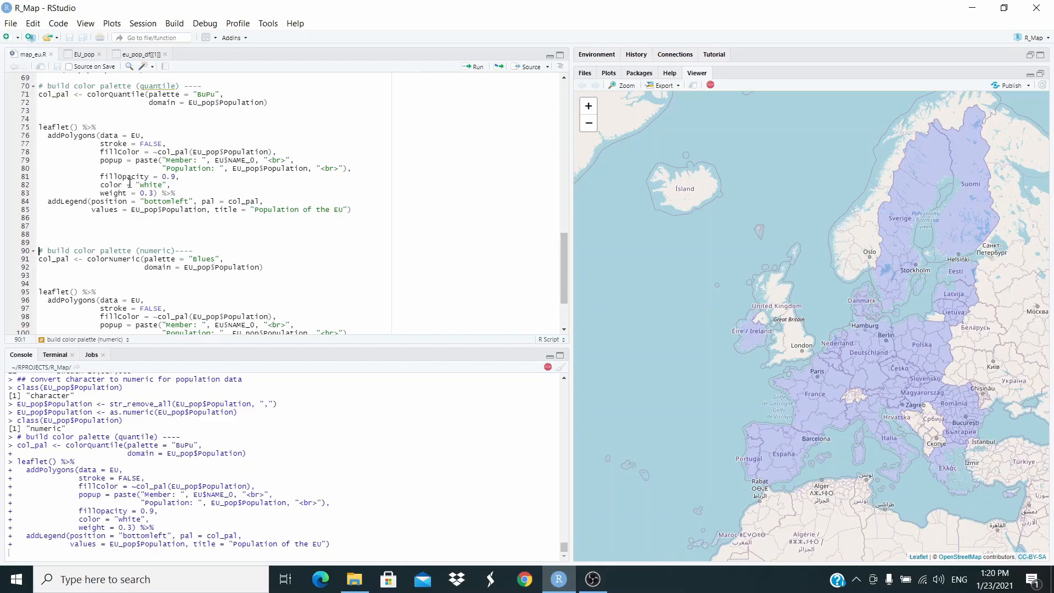
pyautogui.moveTo(59, 200)
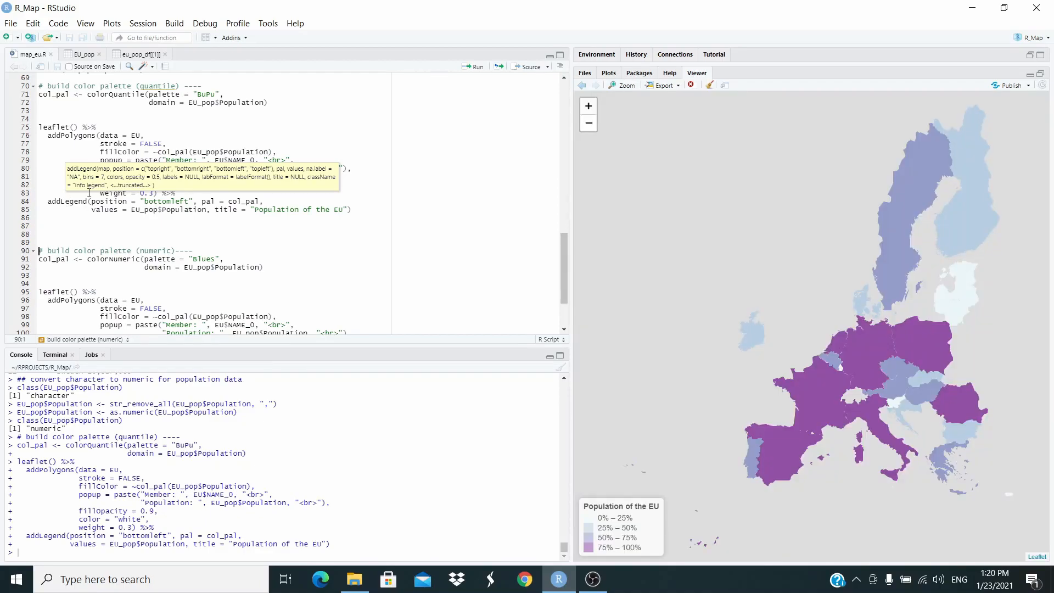
pyautogui.moveTo(795, 324)
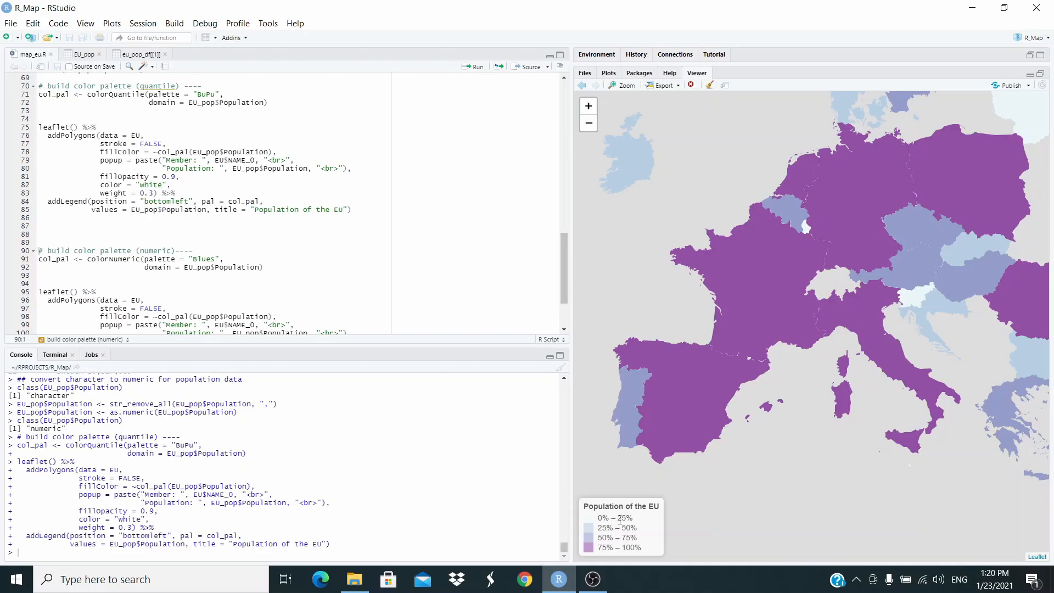
pyautogui.moveTo(607, 538)
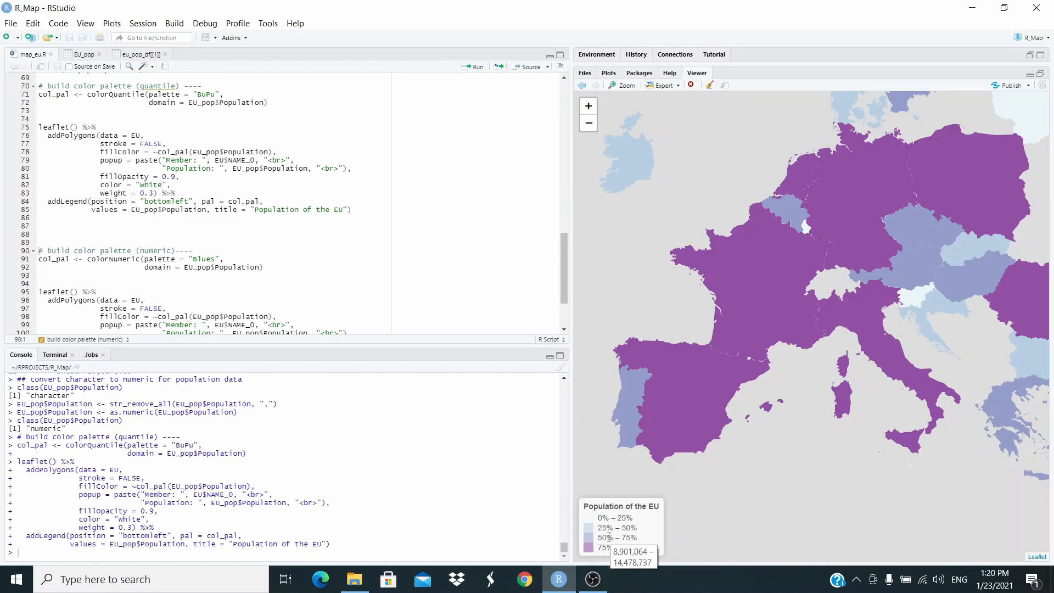
pyautogui.moveTo(608, 547)
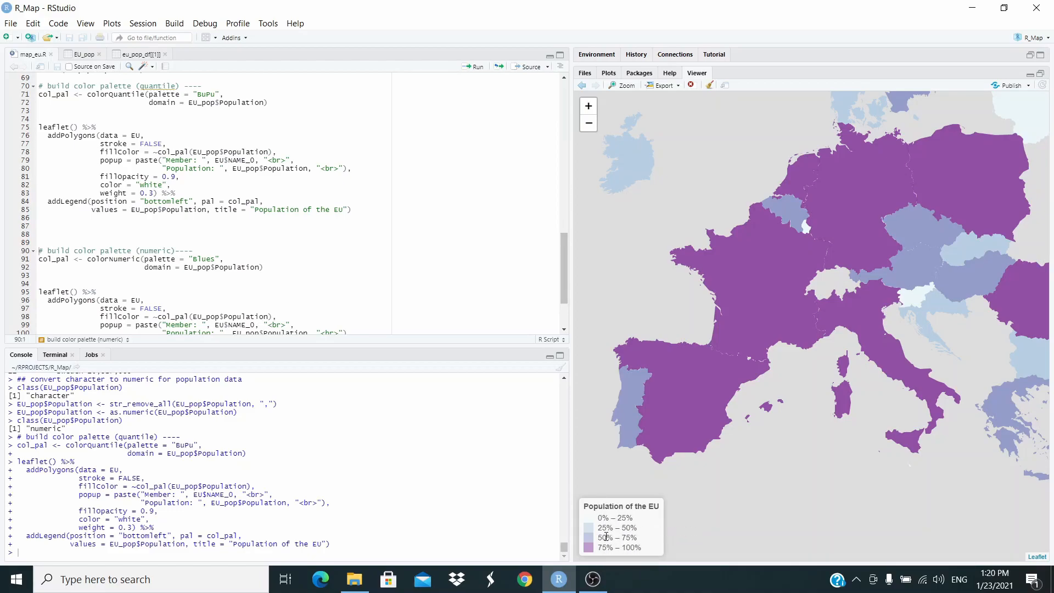
pyautogui.moveTo(602, 547)
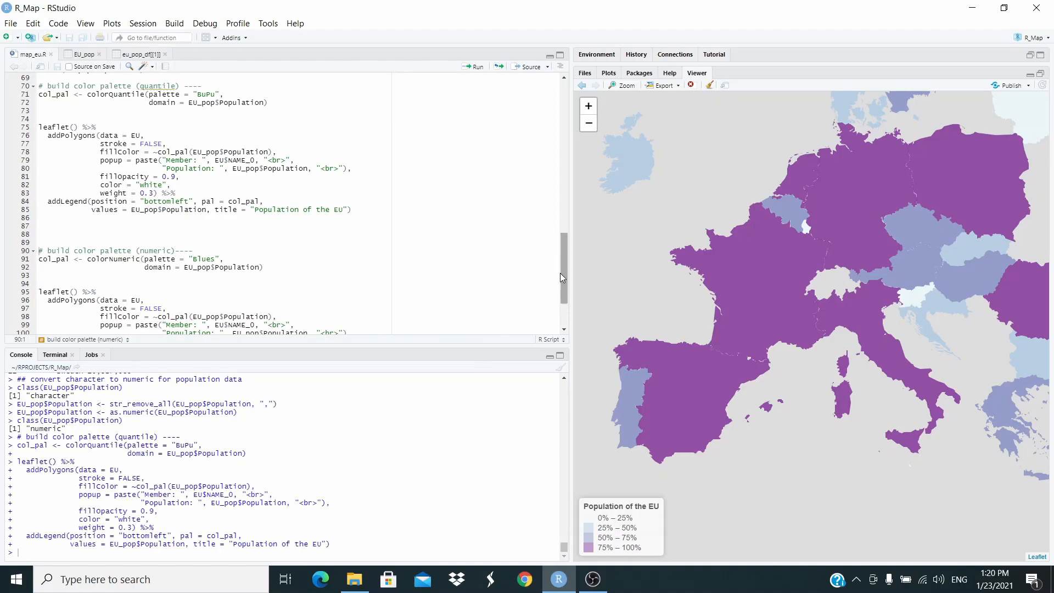
# Run the colorNumeric Blues palette and leaflet block, then enlarge the map in the Viewer Zoom window
pyautogui.scroll(-3)
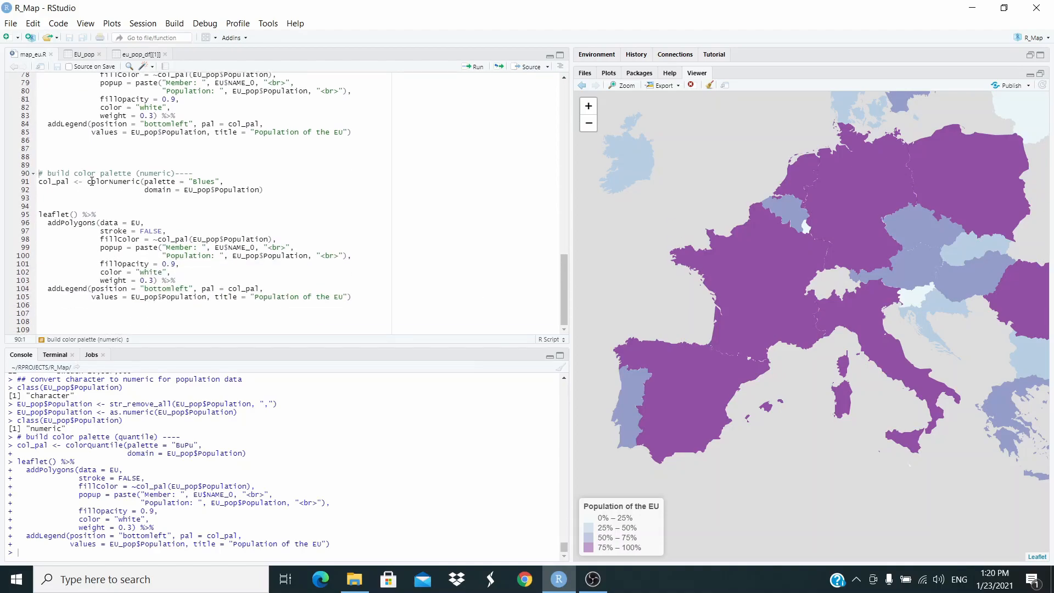
pyautogui.click(41, 181)
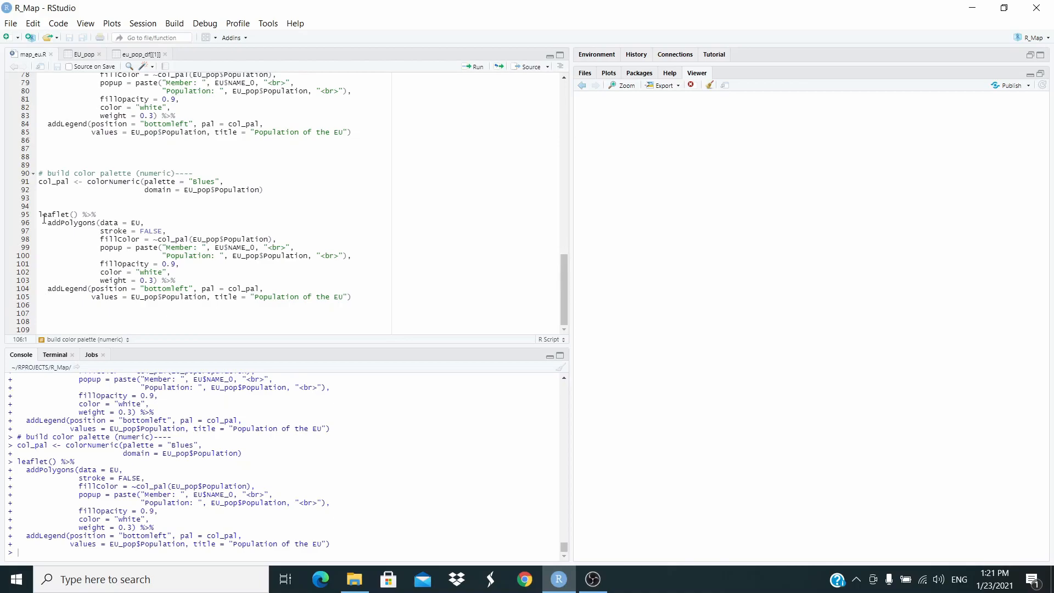
pyautogui.click(472, 66)
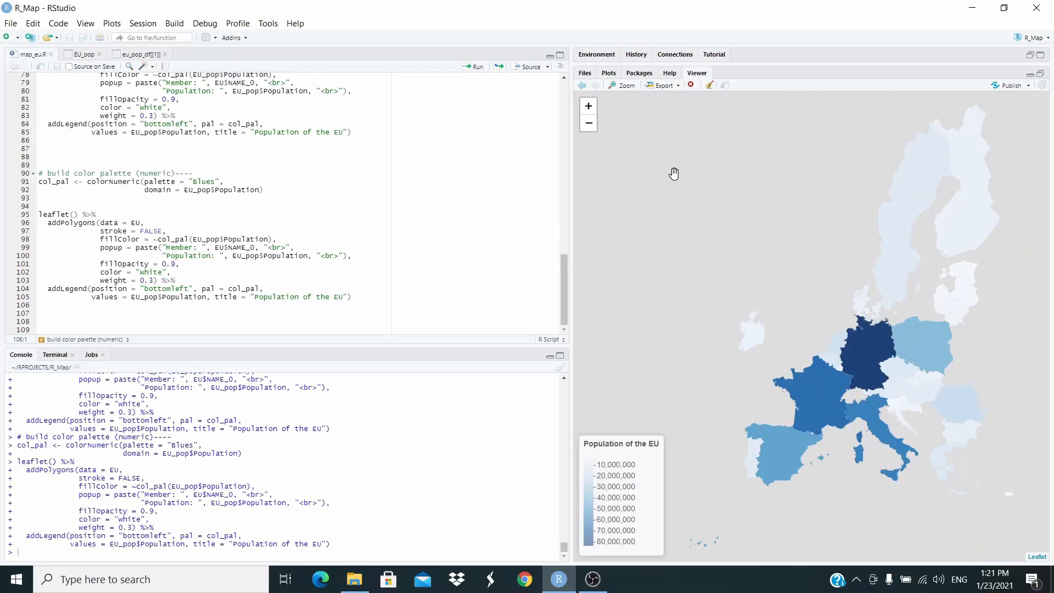
pyautogui.click(624, 85)
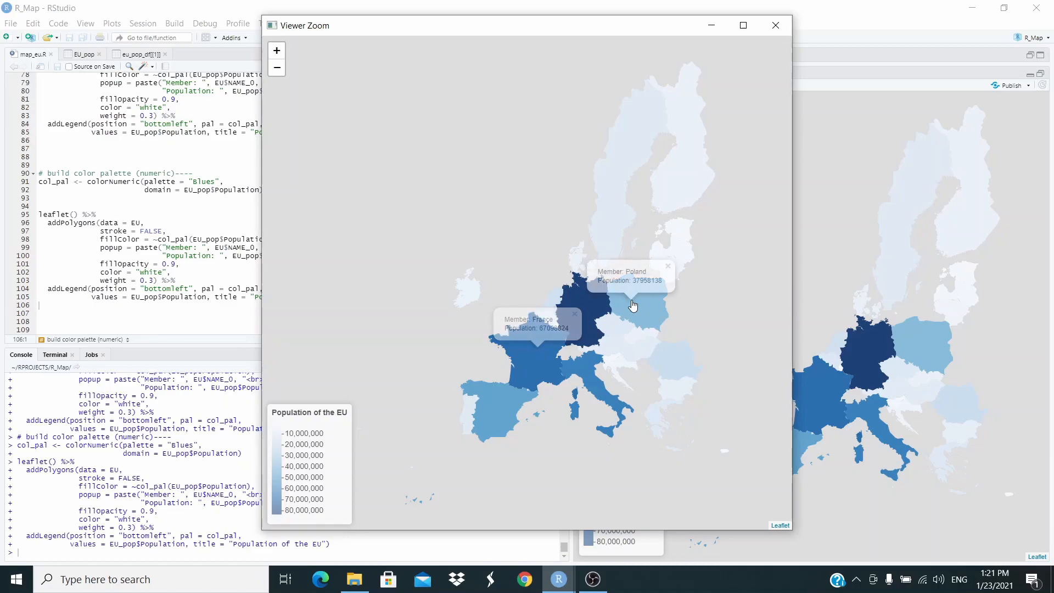
# Check Sweden's population popup in the enlarged map, then close the Viewer Zoom window
pyautogui.click(619, 207)
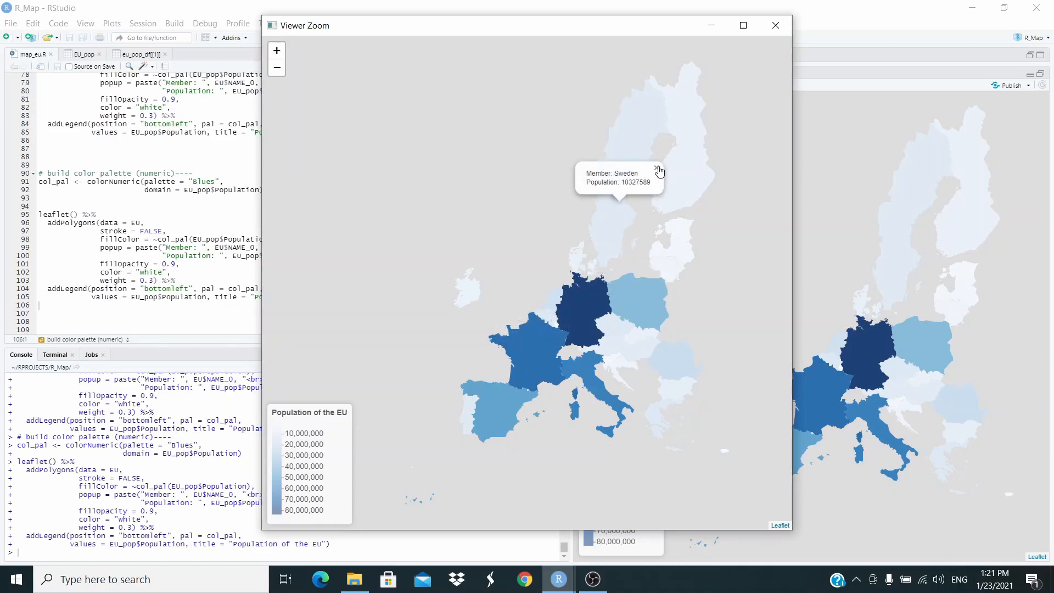
pyautogui.click(660, 169)
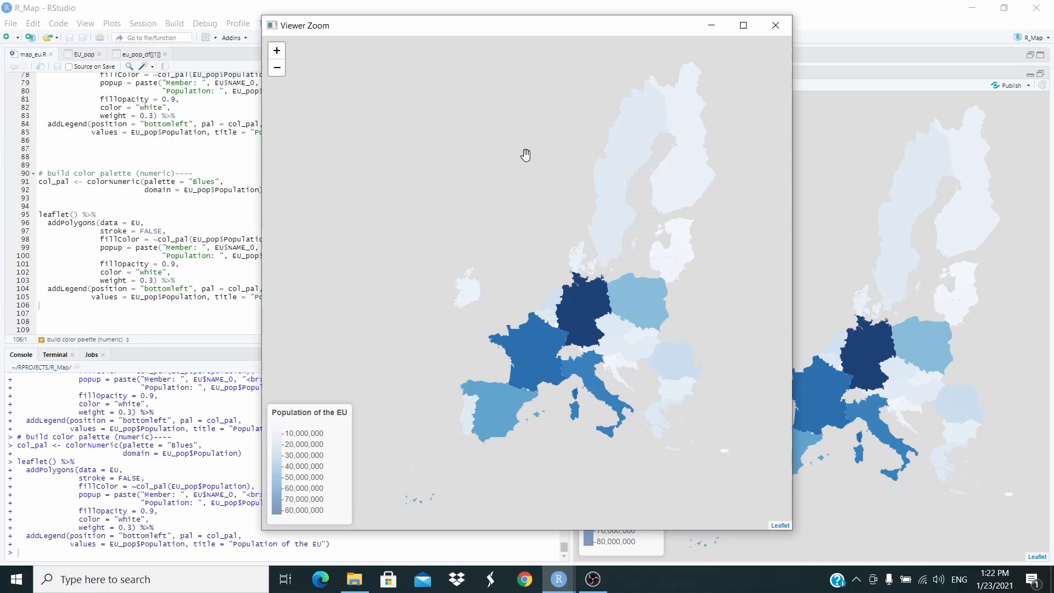
pyautogui.moveTo(553, 239)
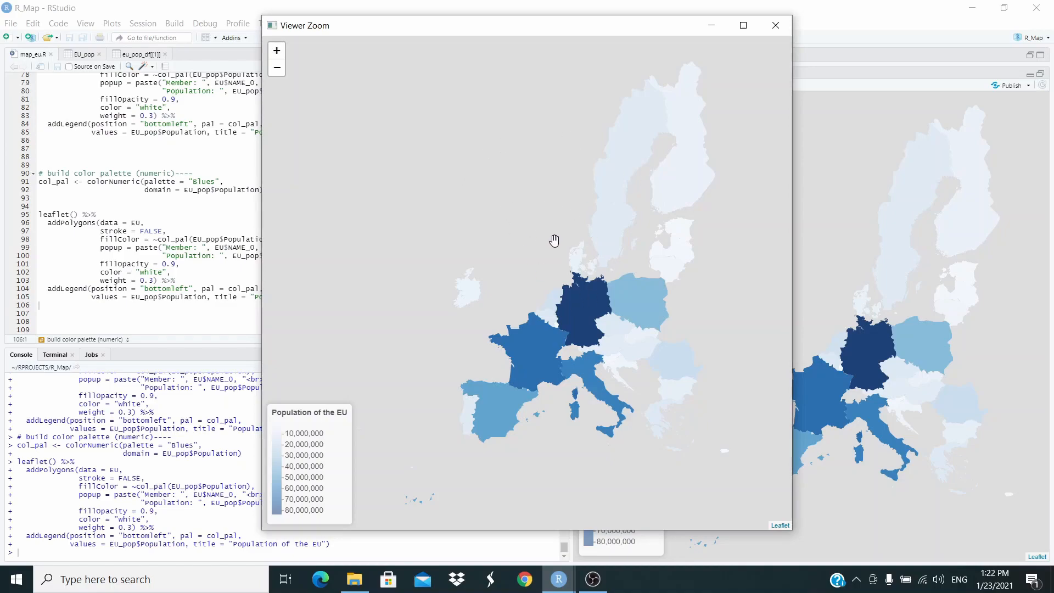
pyautogui.moveTo(472, 189)
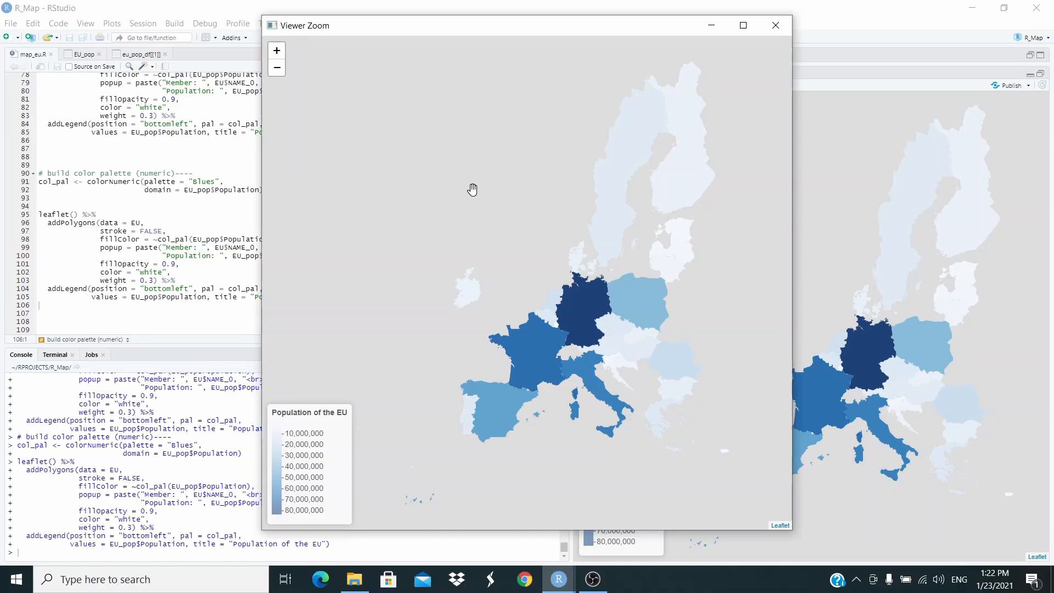
pyautogui.moveTo(775, 25)
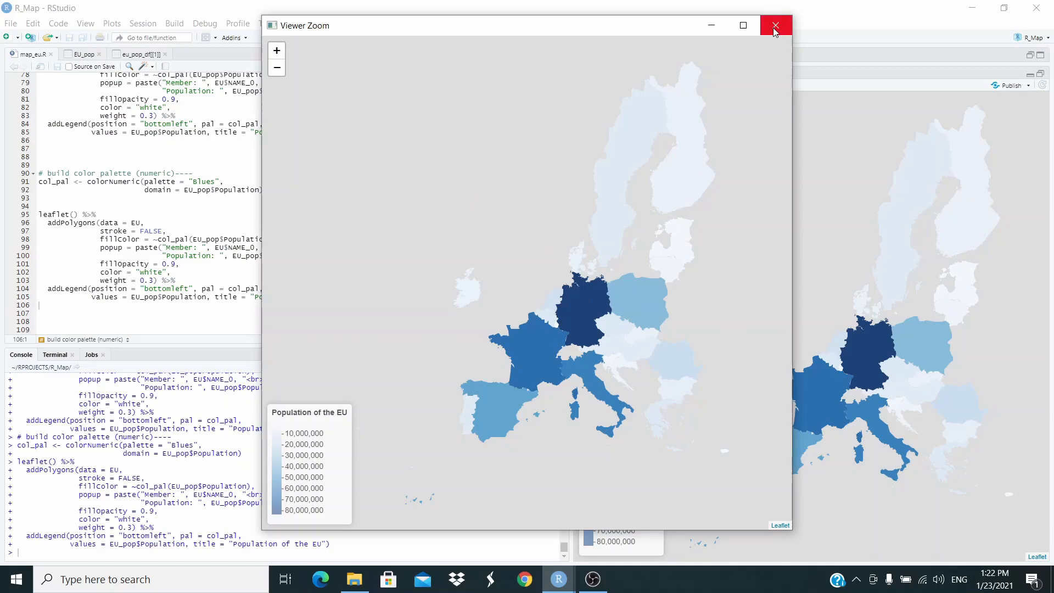
pyautogui.click(774, 26)
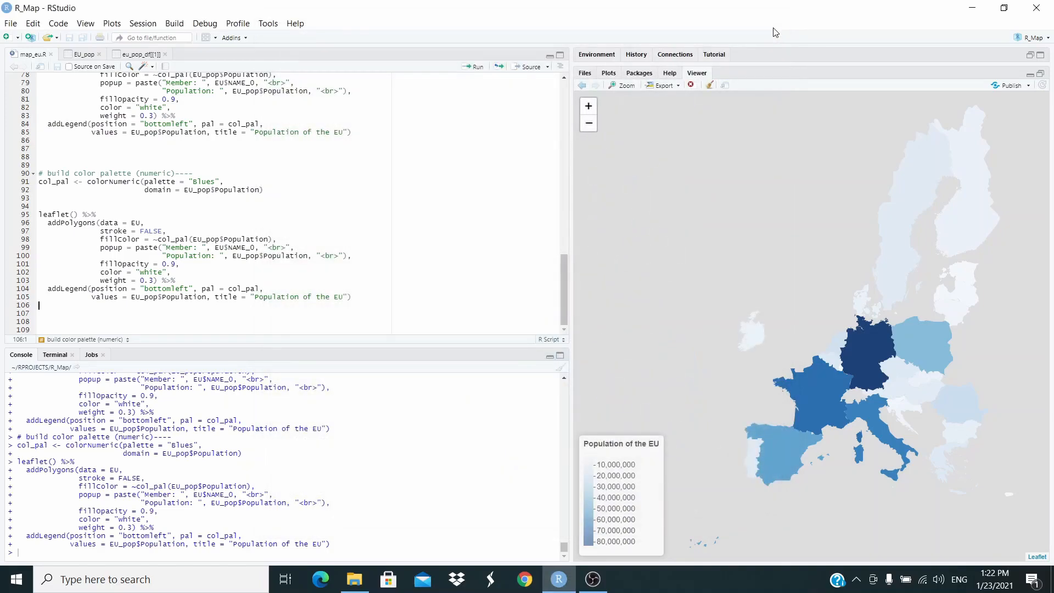
pyautogui.moveTo(517, 184)
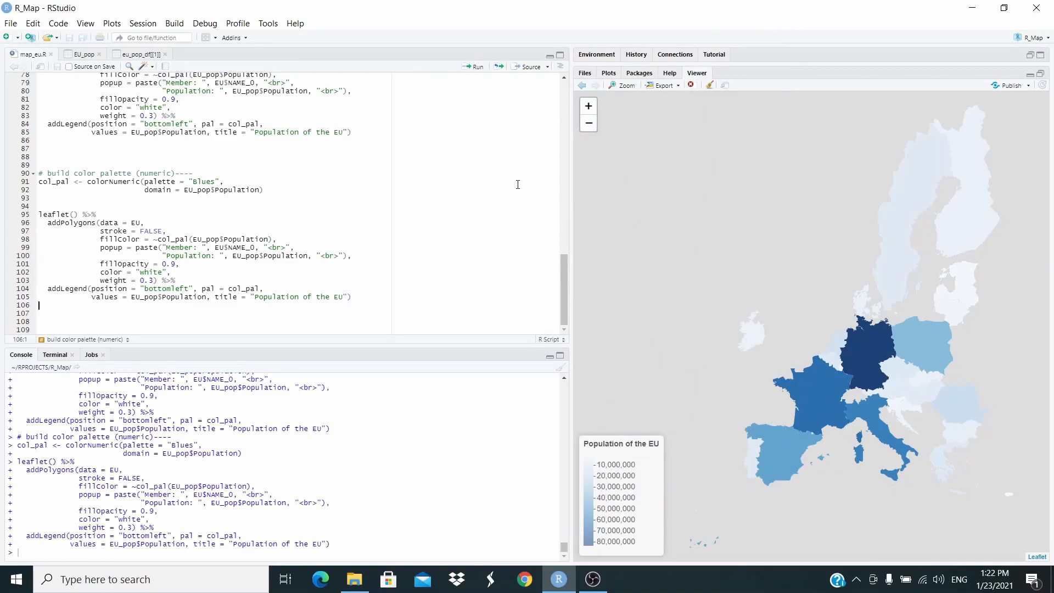